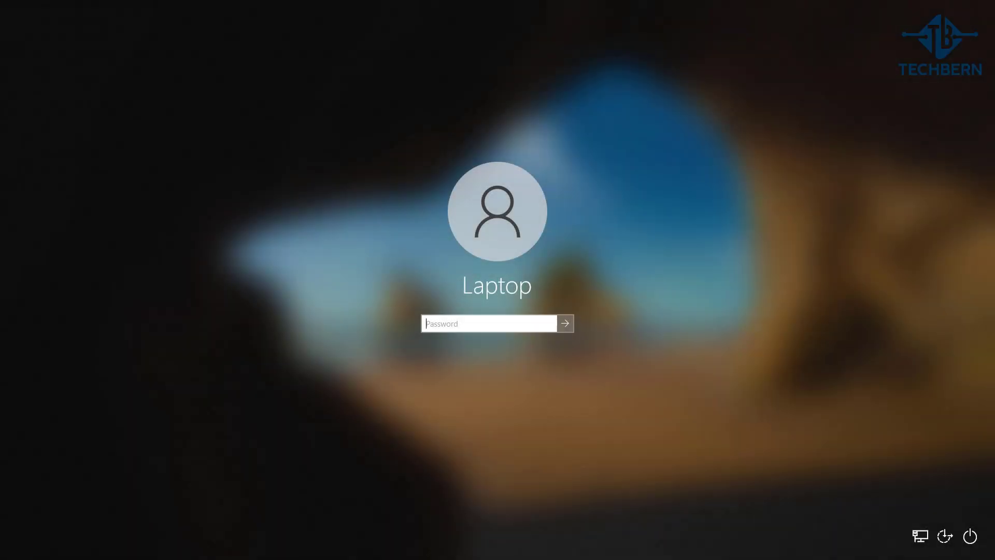
Step: Try signing in to the Laptop account twice, dismissing both 'password is incorrect' notices
text(password)
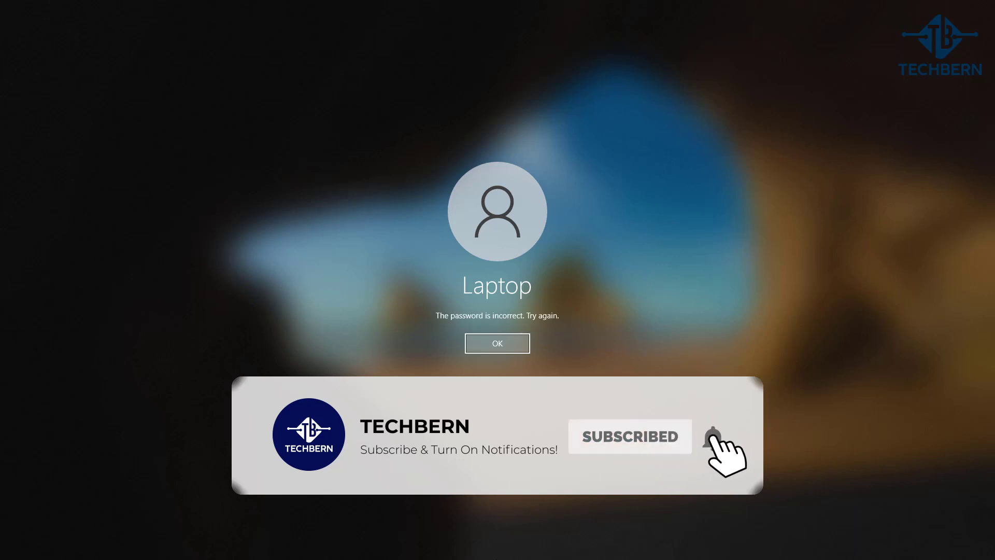
click(497, 342)
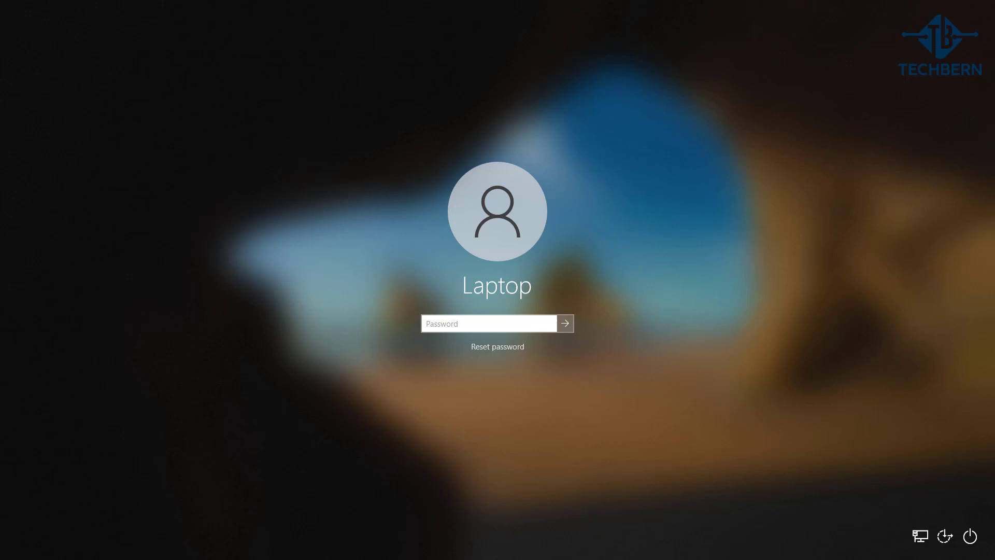
click(563, 323)
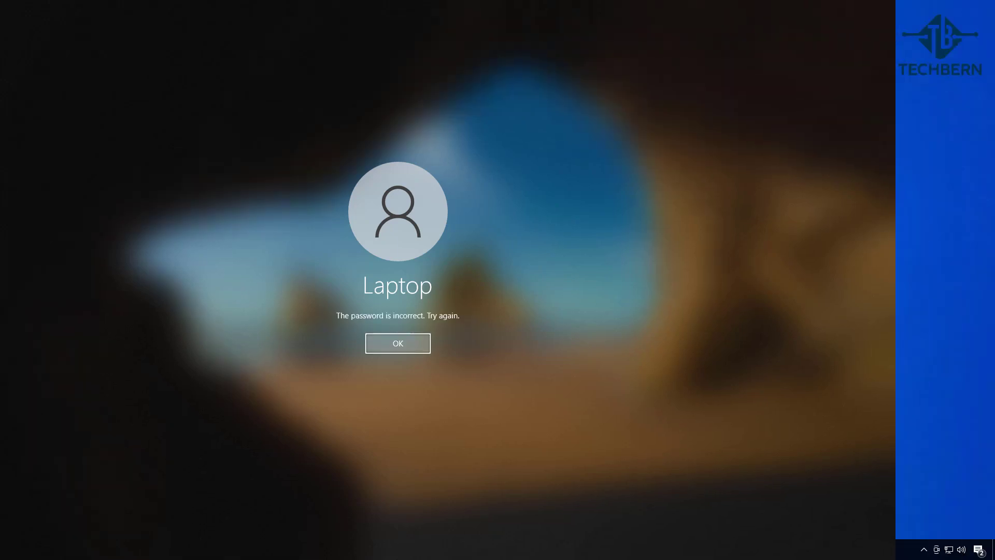
click(398, 343)
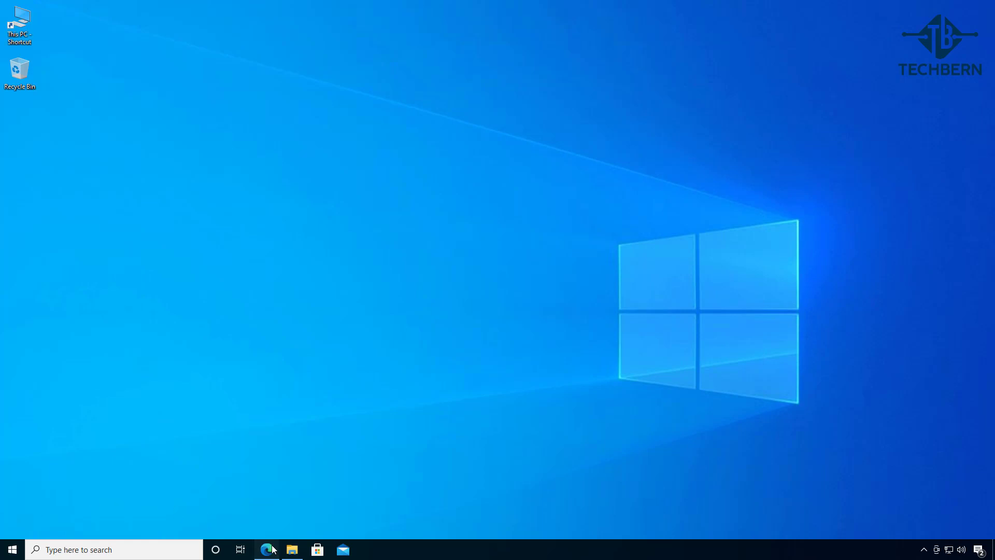
Step: Search 'lazesoft' in Edge, open the Download page, and download the free Home Edition
click(265, 549)
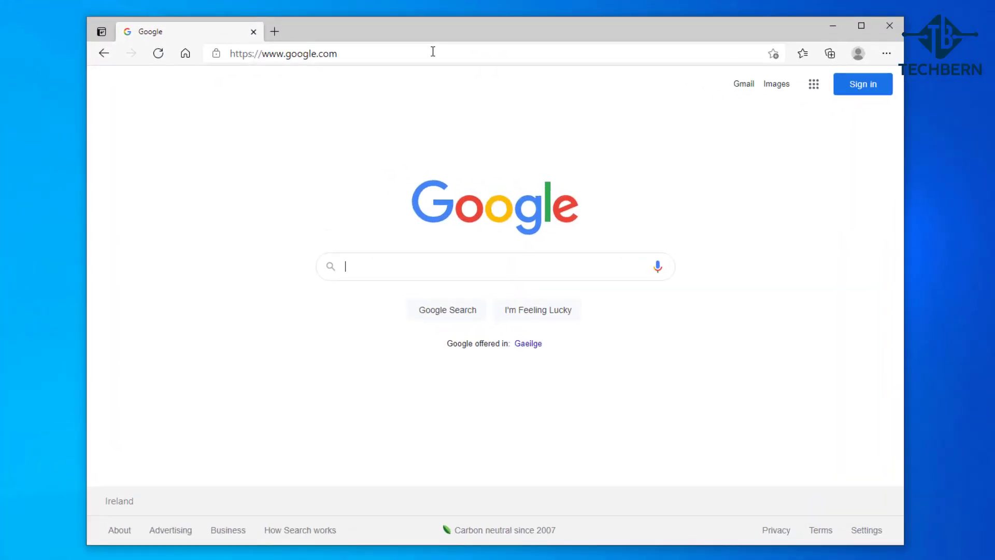
text(lazesoft)
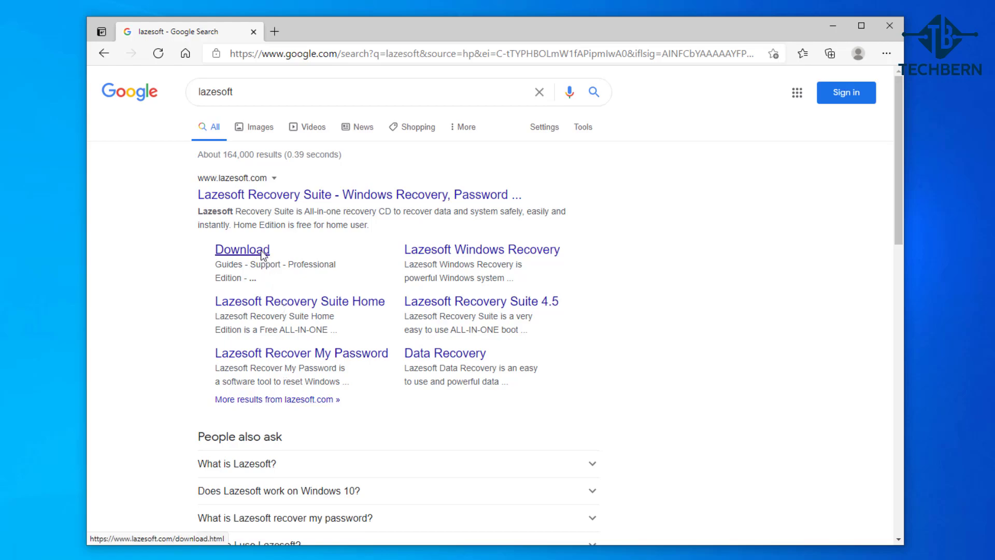
click(242, 249)
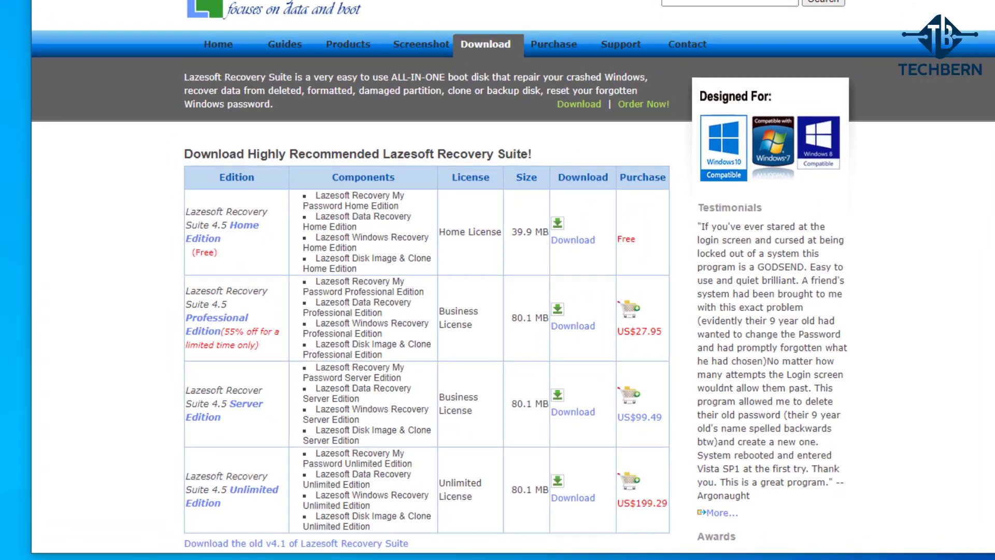
scroll(down, 3)
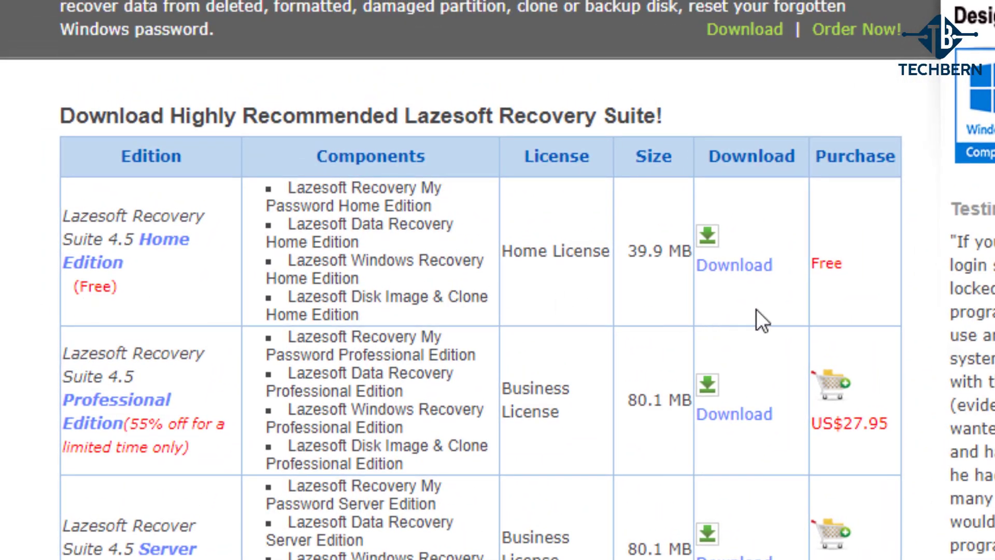
mouse_move(762, 273)
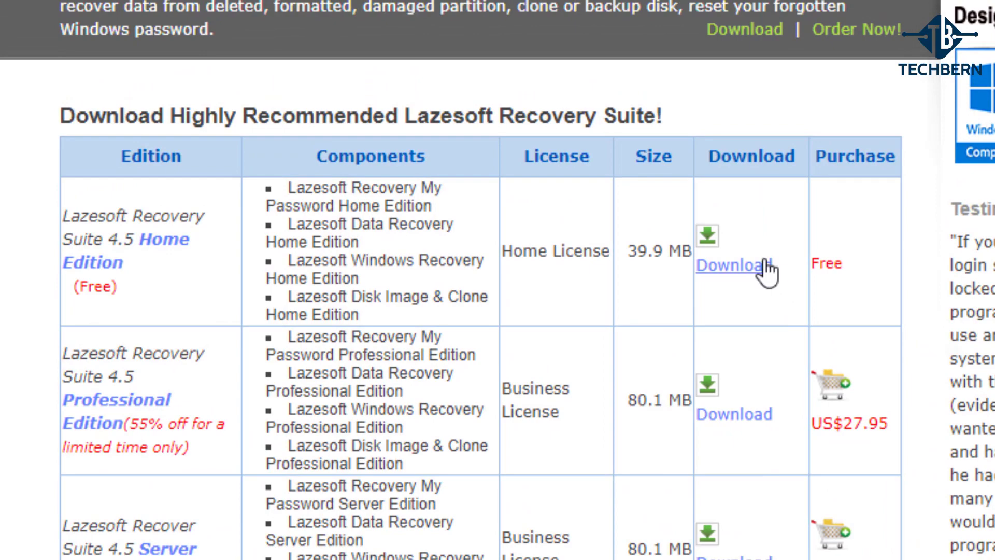
scroll(down, 3)
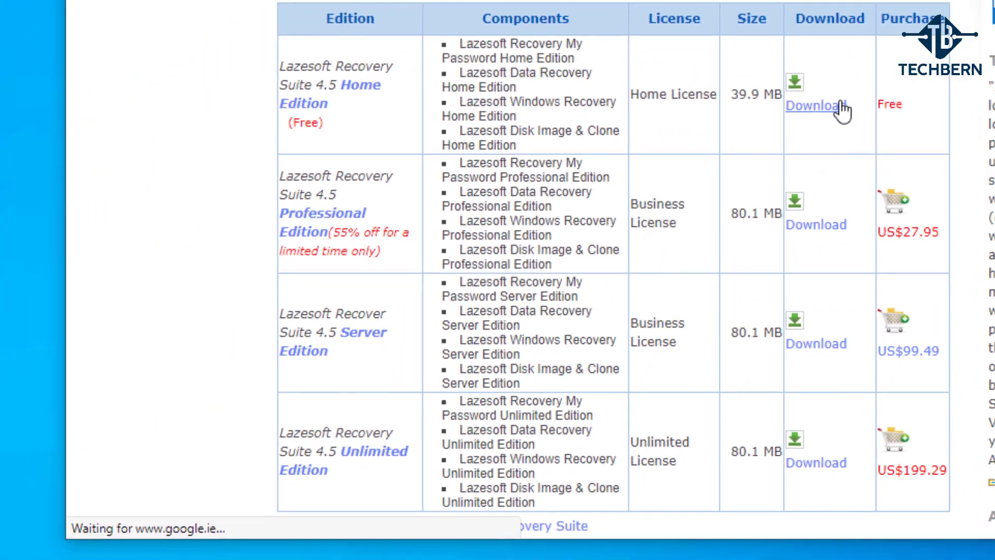
click(815, 105)
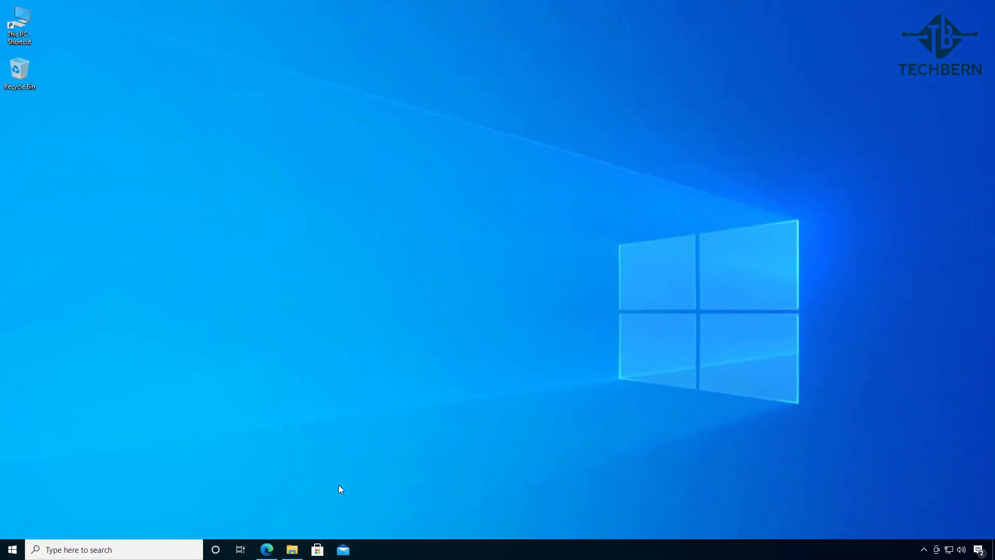
Step: Run lsrshsetup from File Explorer's Downloads folder
click(292, 549)
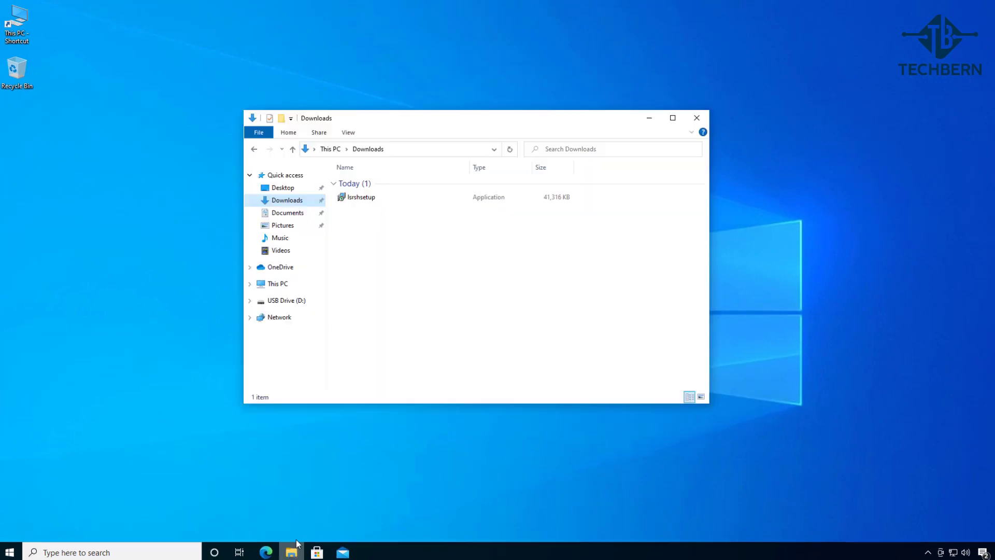
click(672, 118)
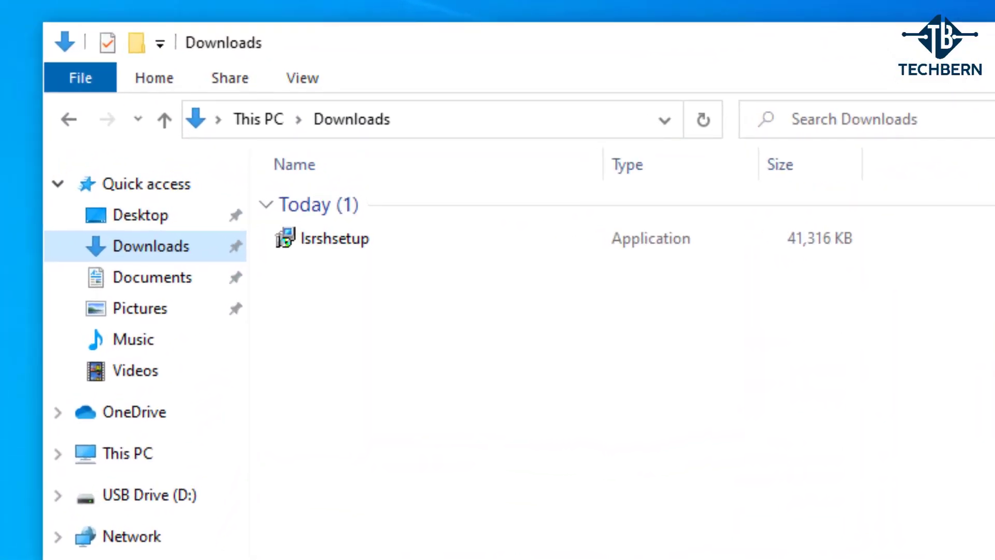
click(337, 238)
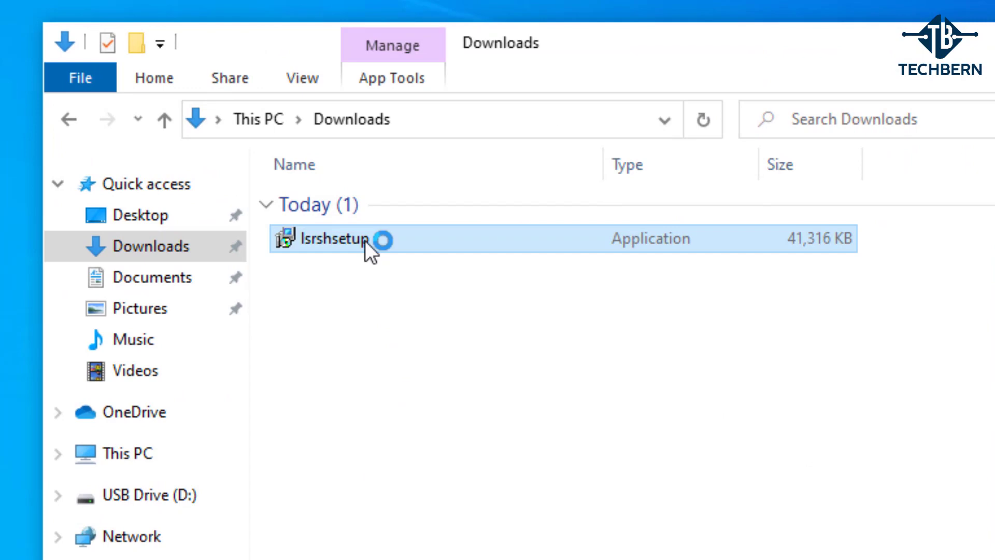
double_click(323, 238)
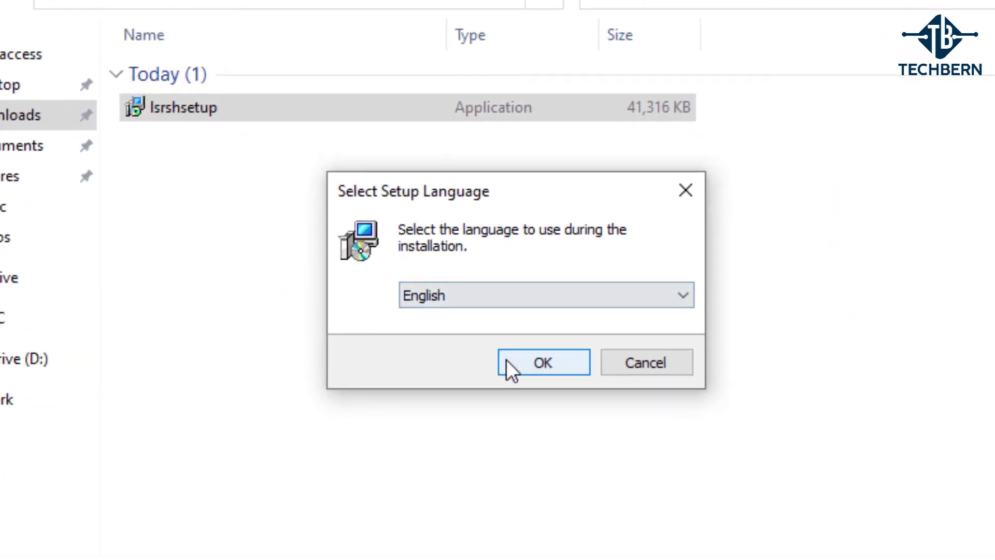
Step: Install in English, accept the license, keep default folders, and finish with launch enabled
click(543, 363)
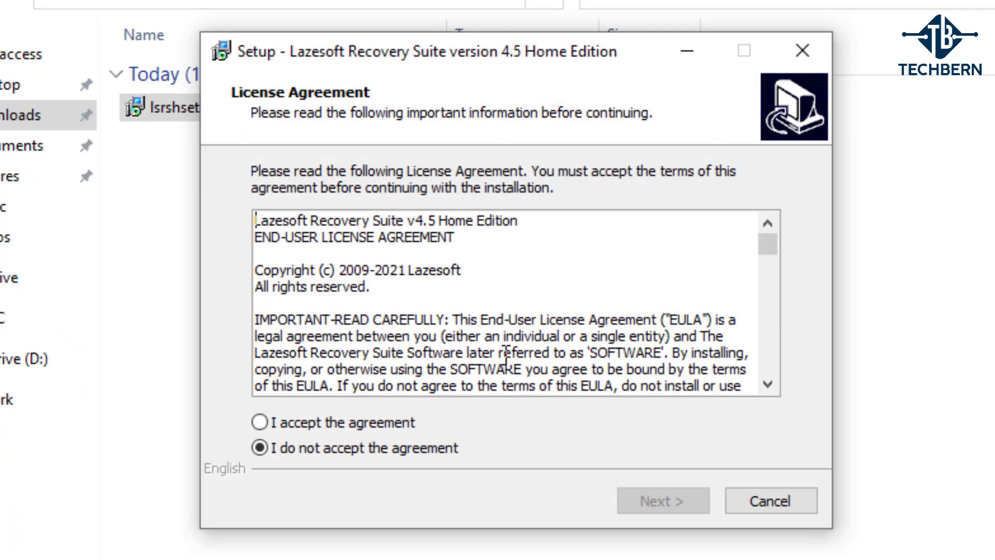
click(258, 422)
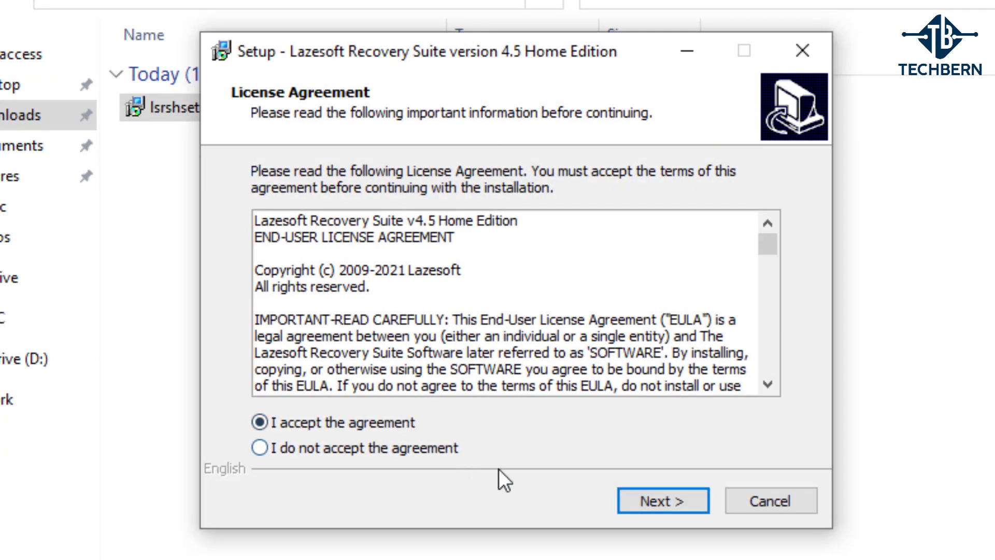
click(662, 501)
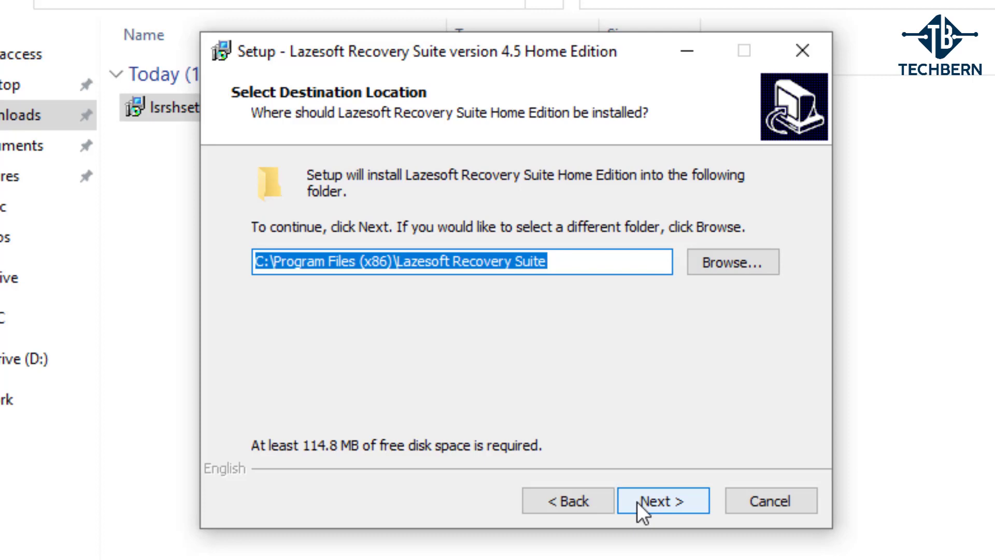
click(662, 501)
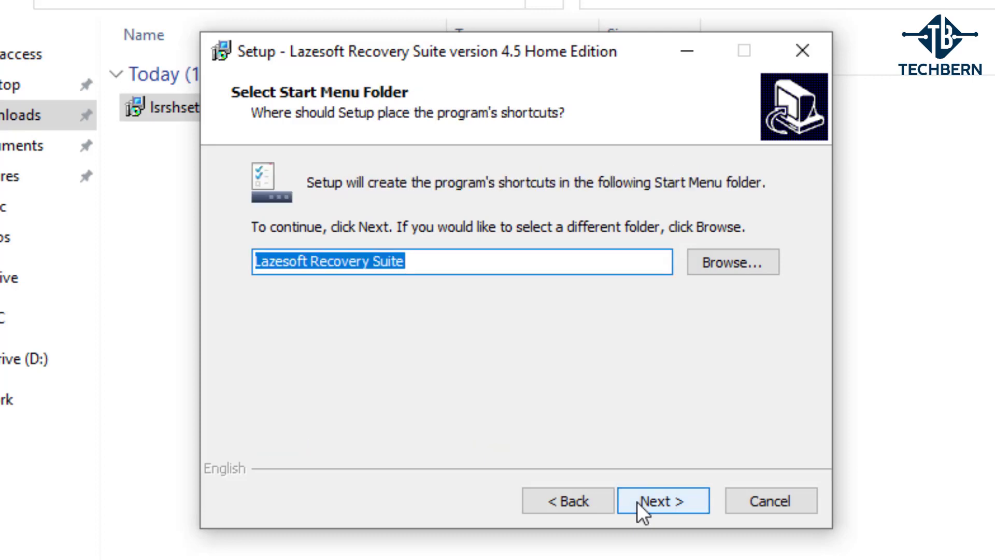
click(662, 500)
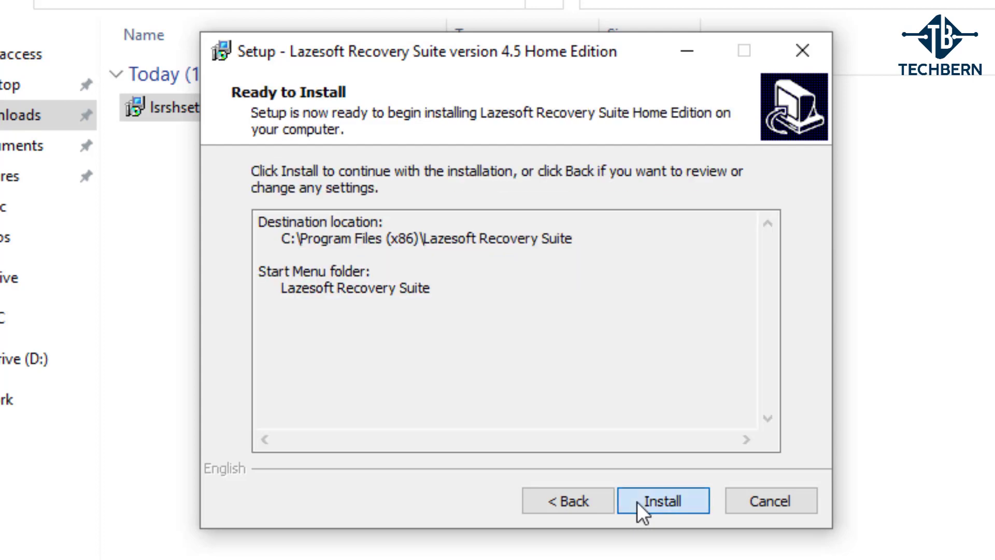
click(662, 500)
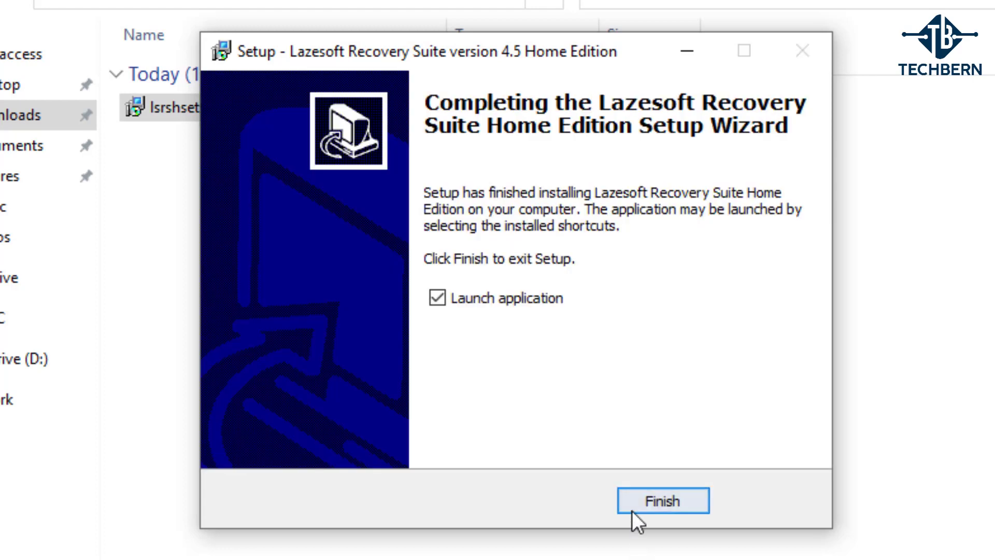
click(662, 500)
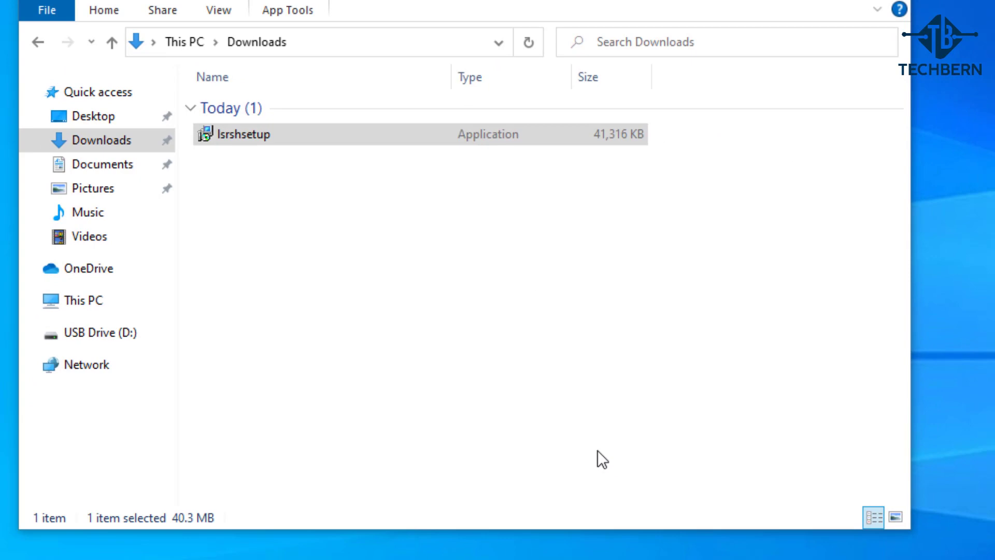
Step: Open the Lazesoft Recovery Suite Home window, then bring File Explorer forward
double_click(242, 134)
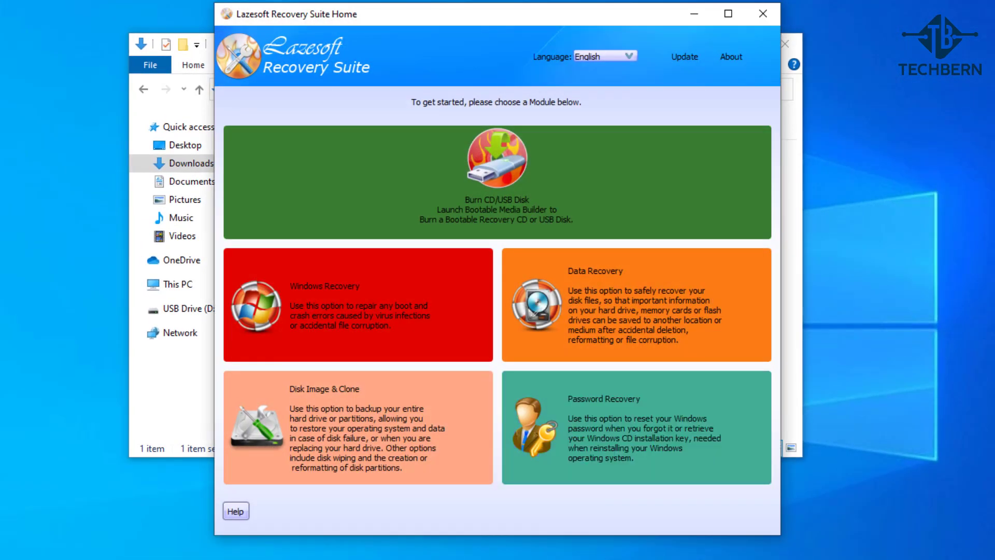
click(178, 283)
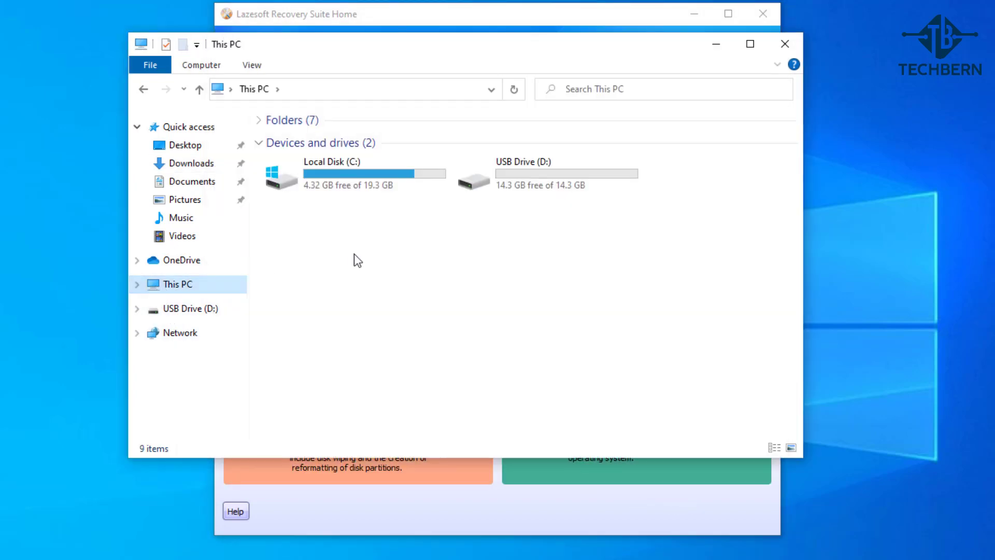
Step: Open USB Drive (D:) to check it is empty, then return to This PC
click(546, 173)
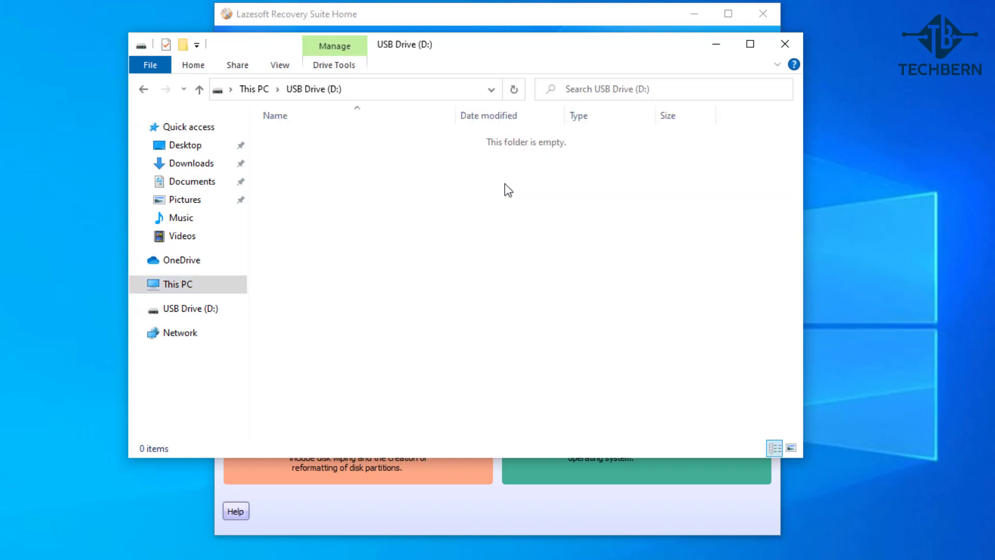
mouse_move(267, 274)
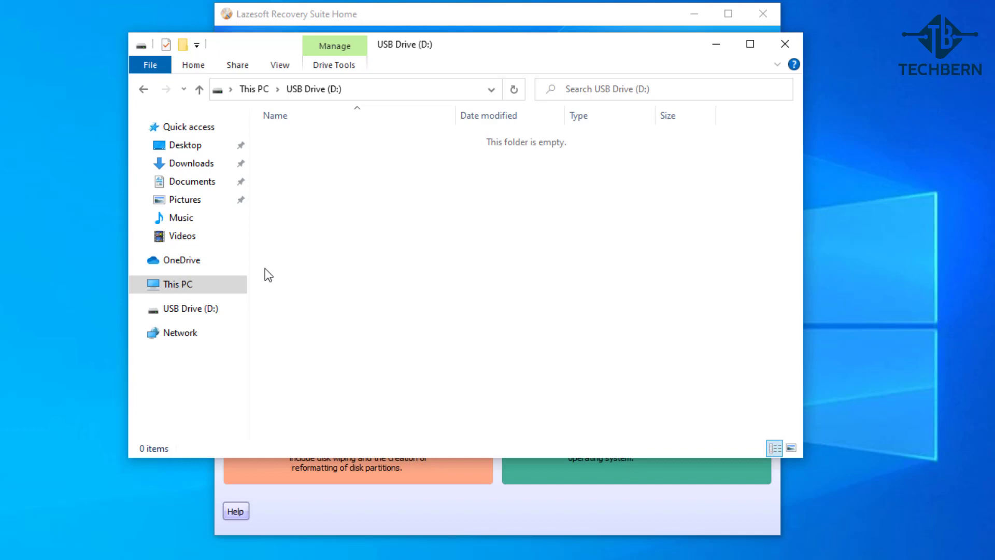
click(178, 283)
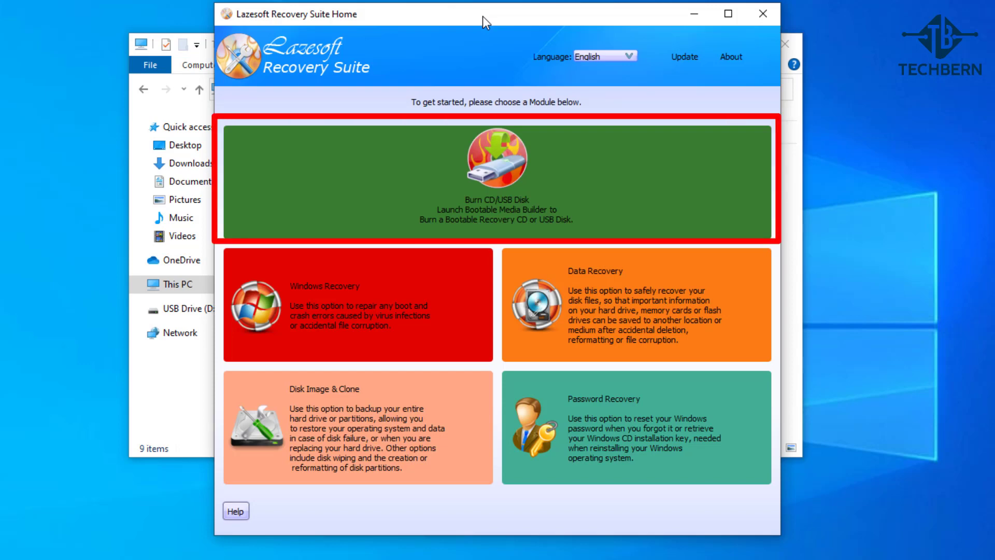
mouse_move(571, 168)
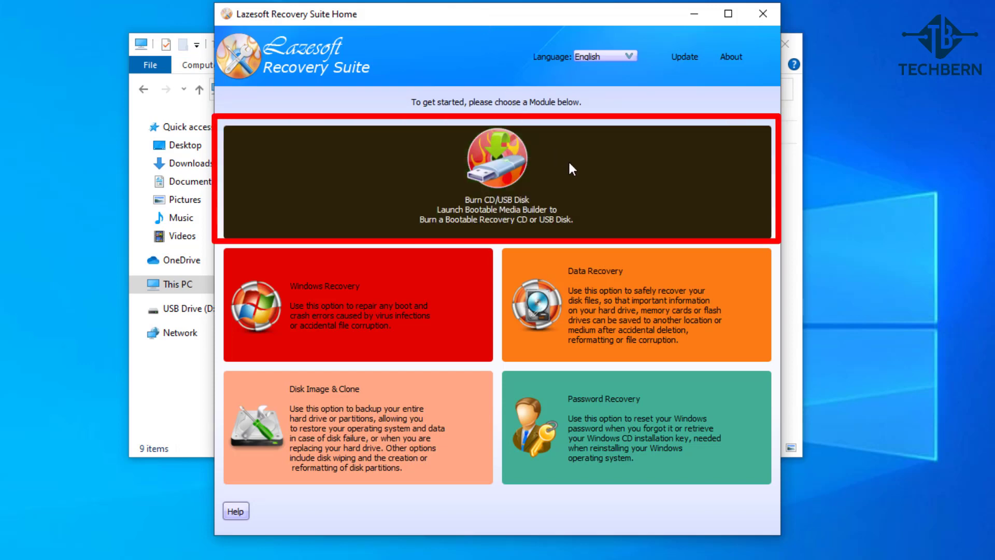
Step: Open the Burn CD/USB Disk Media Builder wizard
click(498, 181)
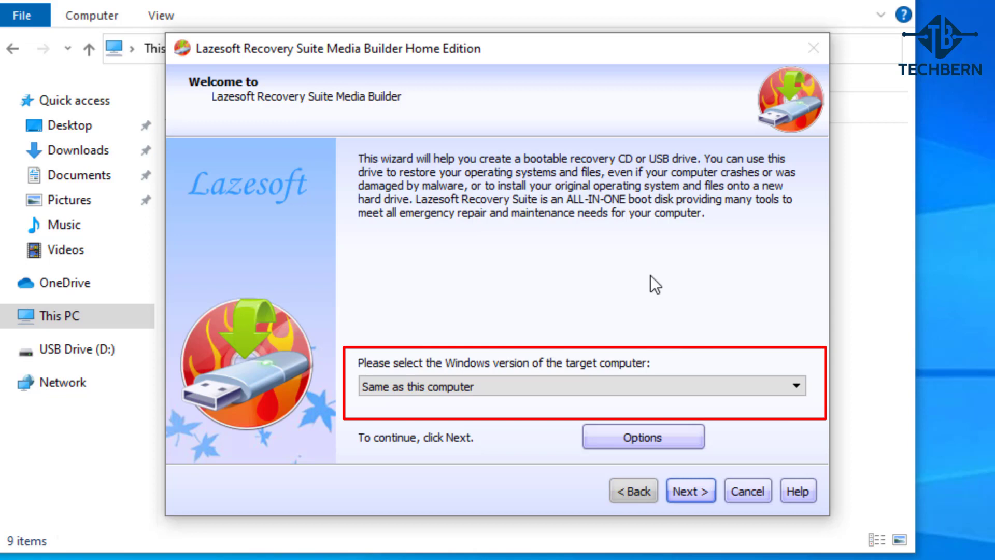
mouse_move(694, 304)
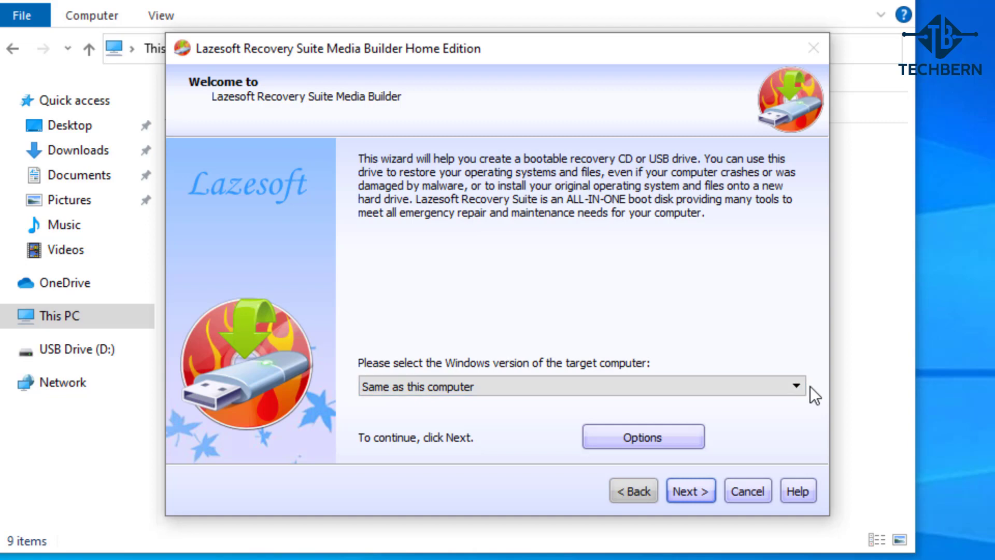
Step: Keep the Windows version on 'Same as this computer' and continue
click(797, 385)
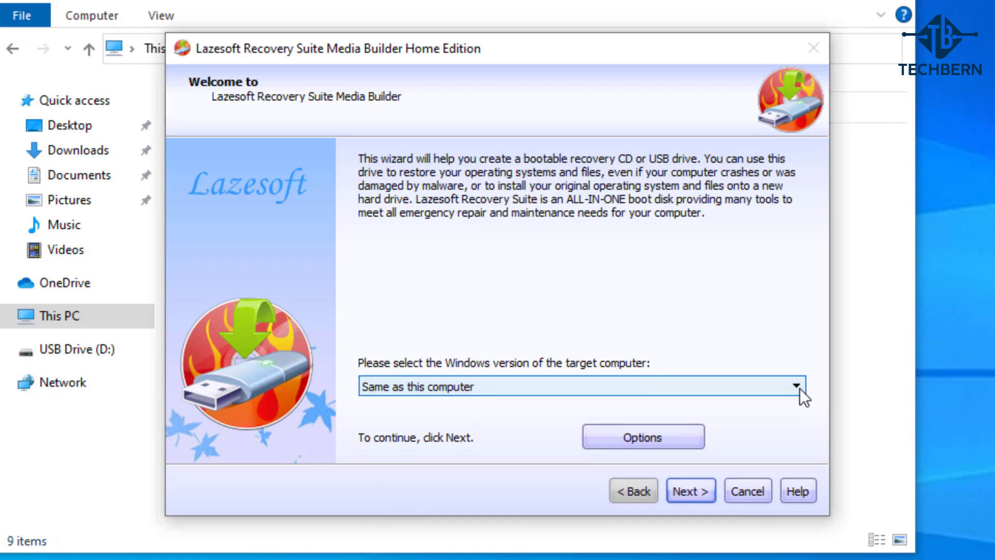
click(690, 491)
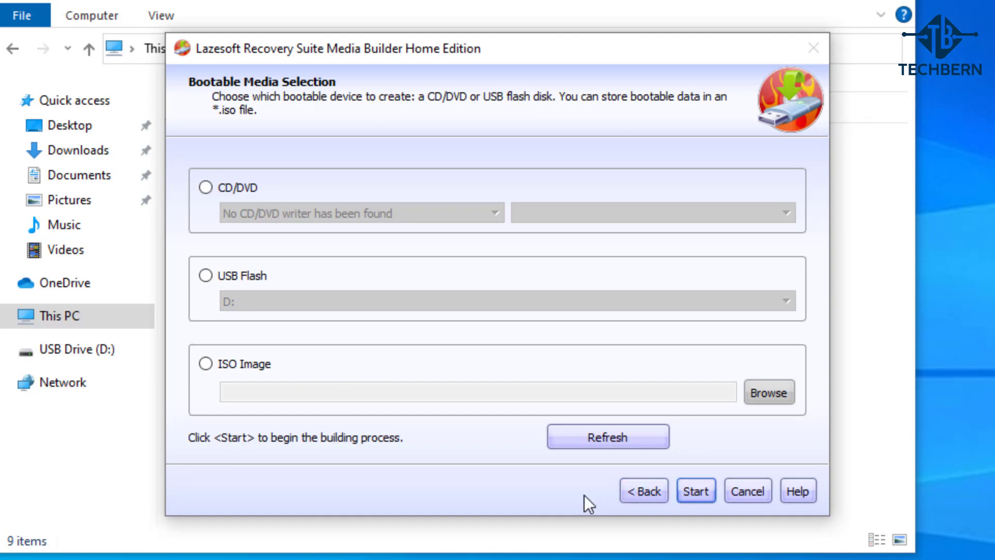
mouse_move(206, 275)
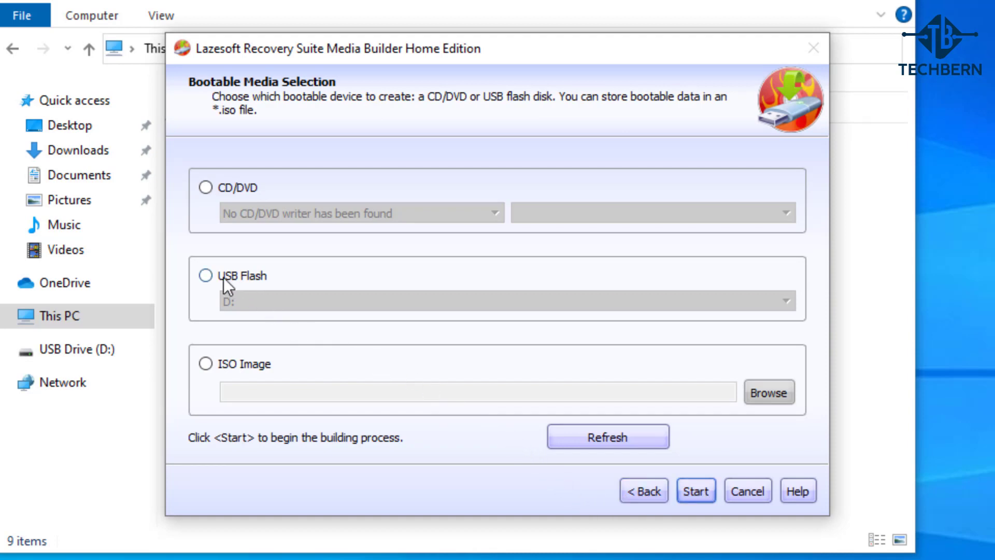
Step: Select USB Flash as the boot media, with drive D: as the target
click(204, 276)
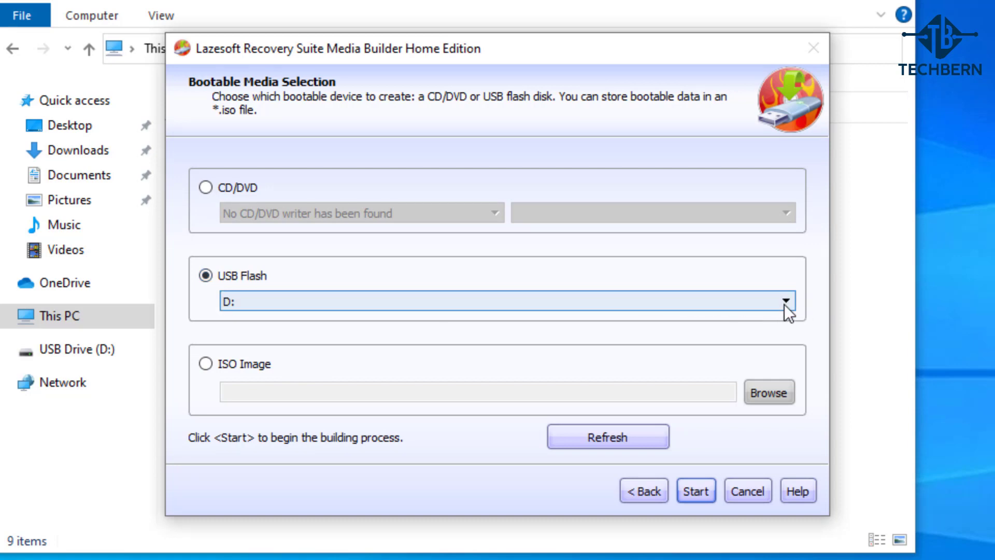
click(787, 300)
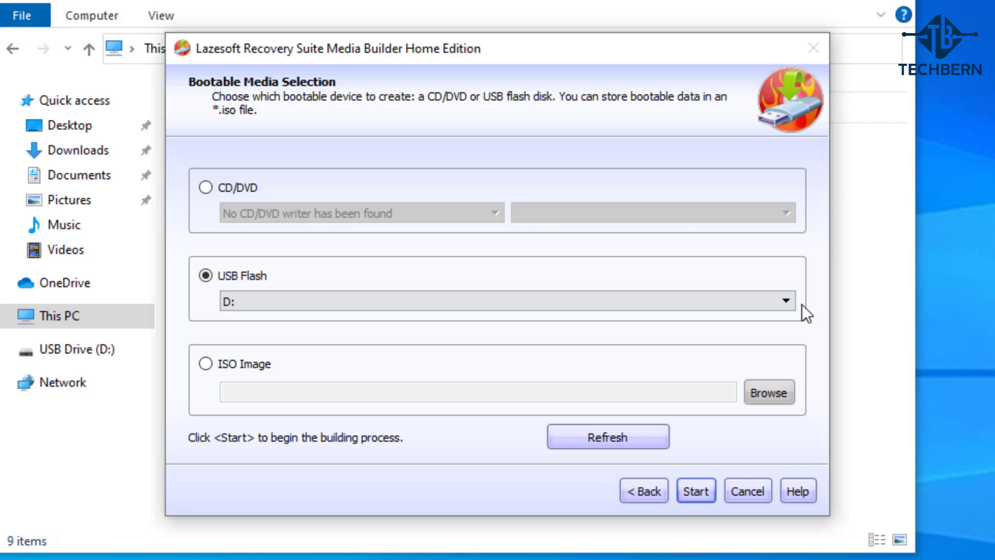
mouse_move(695, 491)
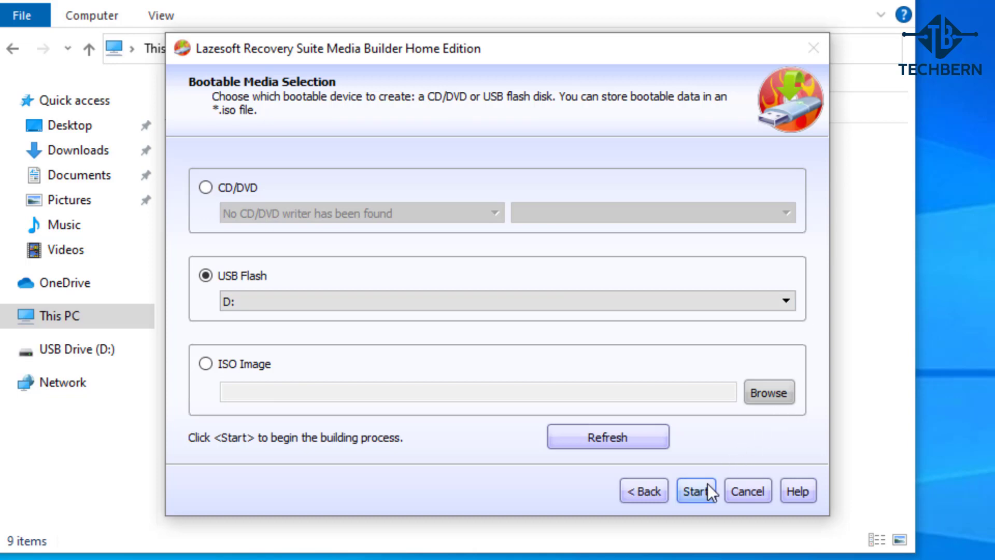
Step: Start the build, approve formatting drive D:, and close the wizard when done
click(697, 491)
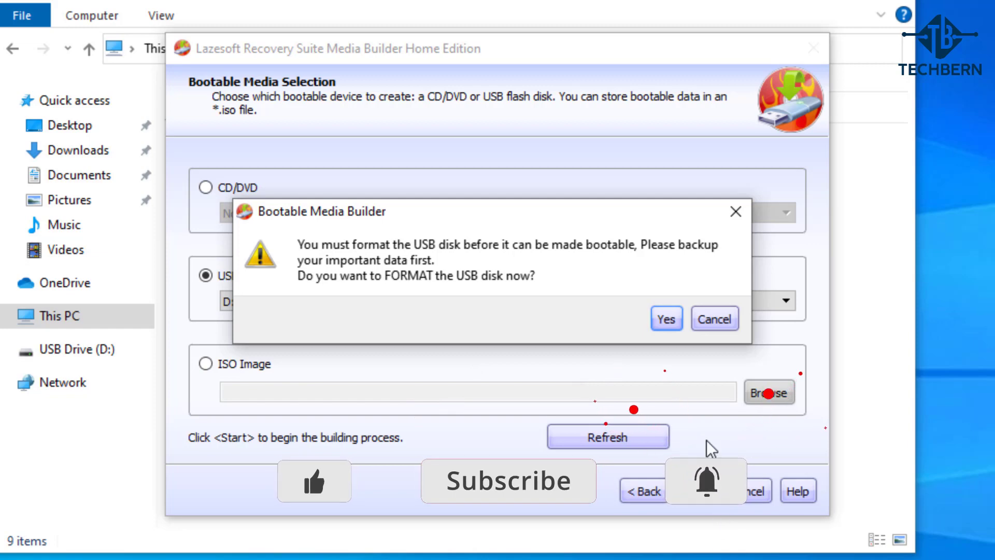
click(665, 317)
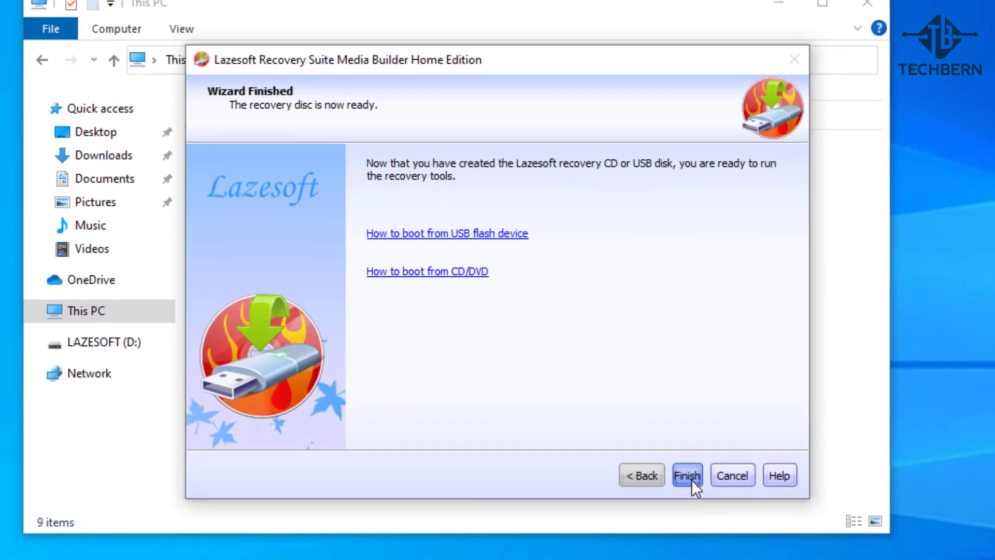
click(686, 475)
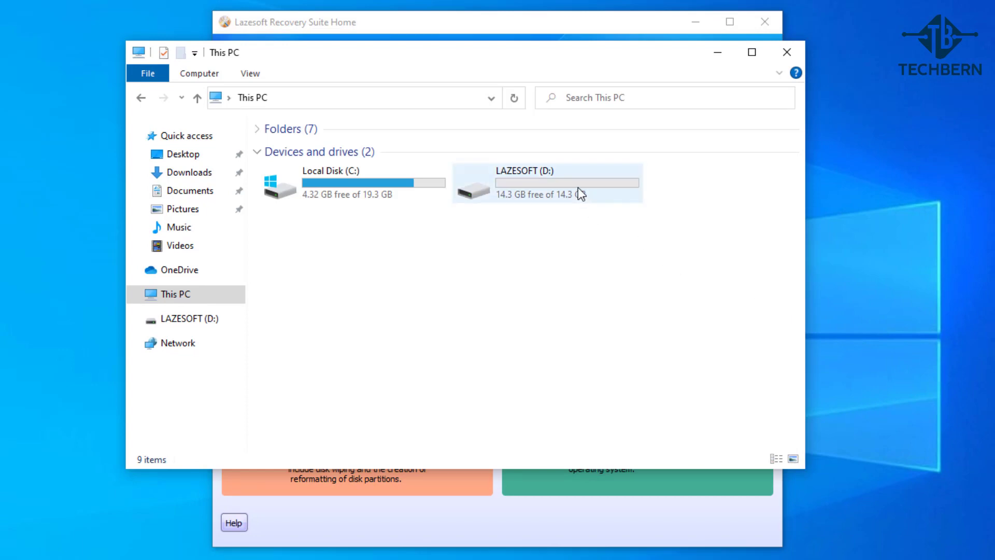
Step: Open the LAZESOFT (D:) drive in This PC to see its boot, efi and sources folders
double_click(566, 183)
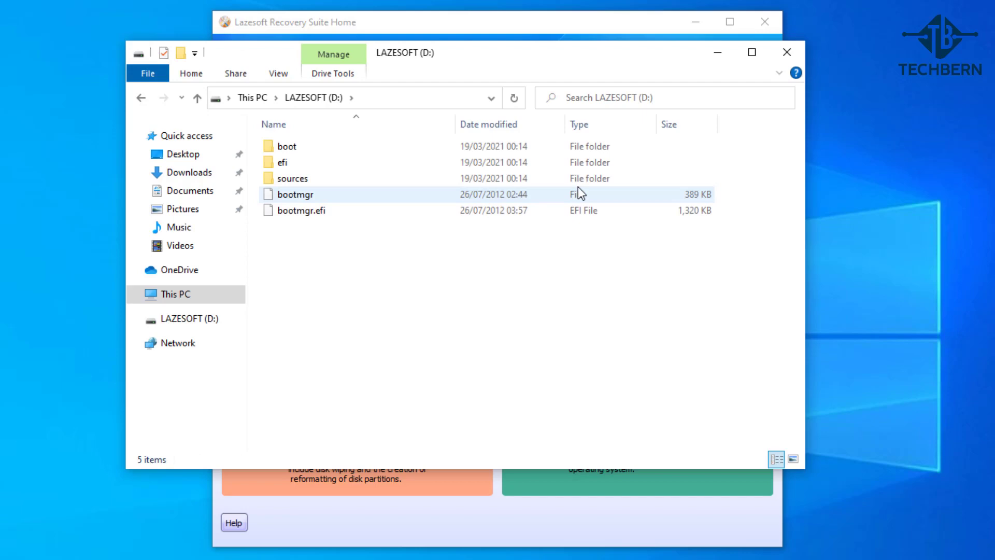
click(583, 233)
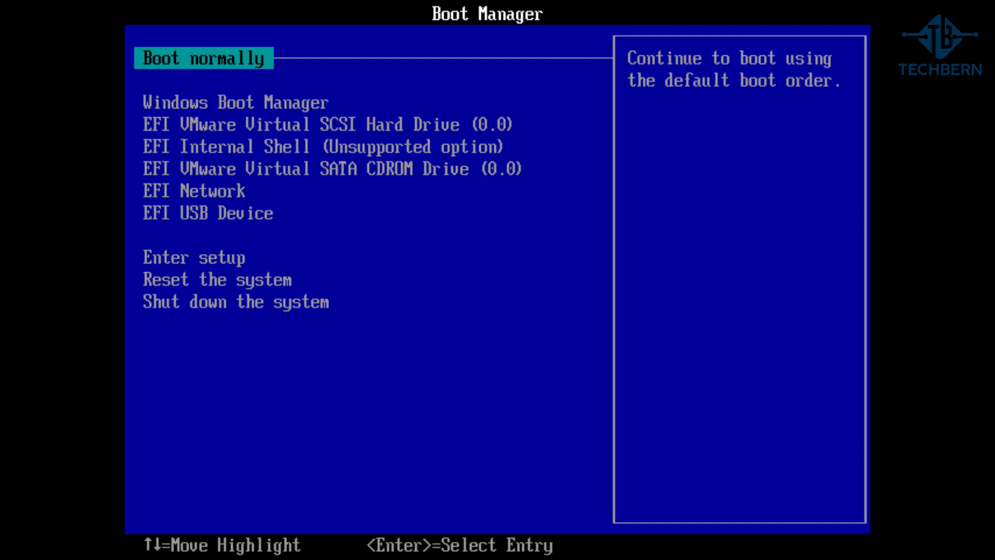
Step: Boot from EFI USB Device in the firmware Boot Manager
key(down)
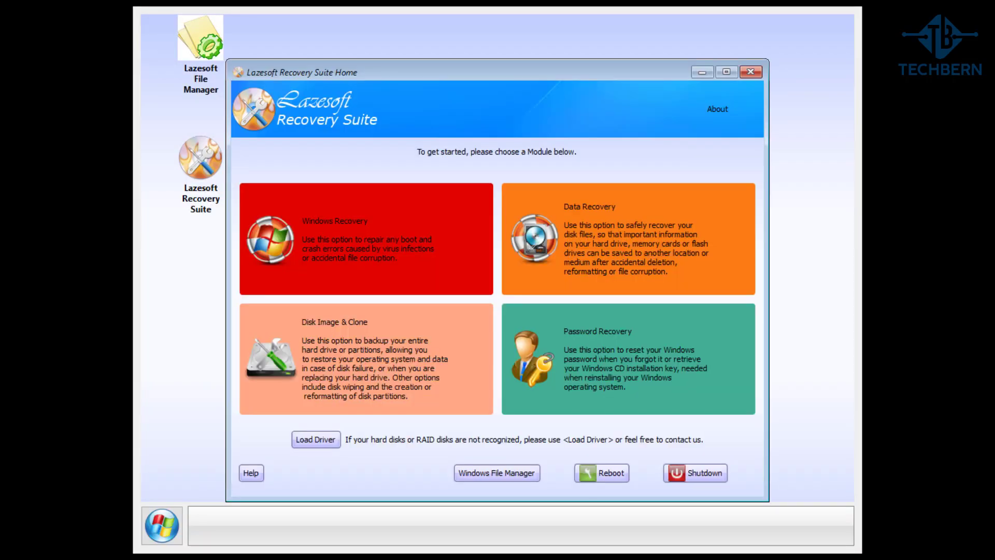
Step: Launch the Password Recovery module and accept the free-edition usage prompt
click(627, 359)
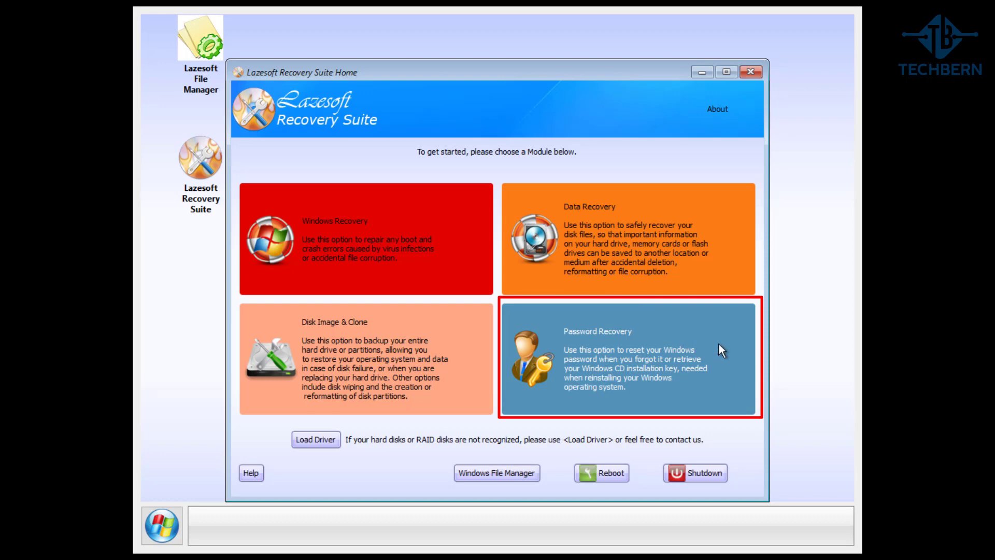
click(628, 359)
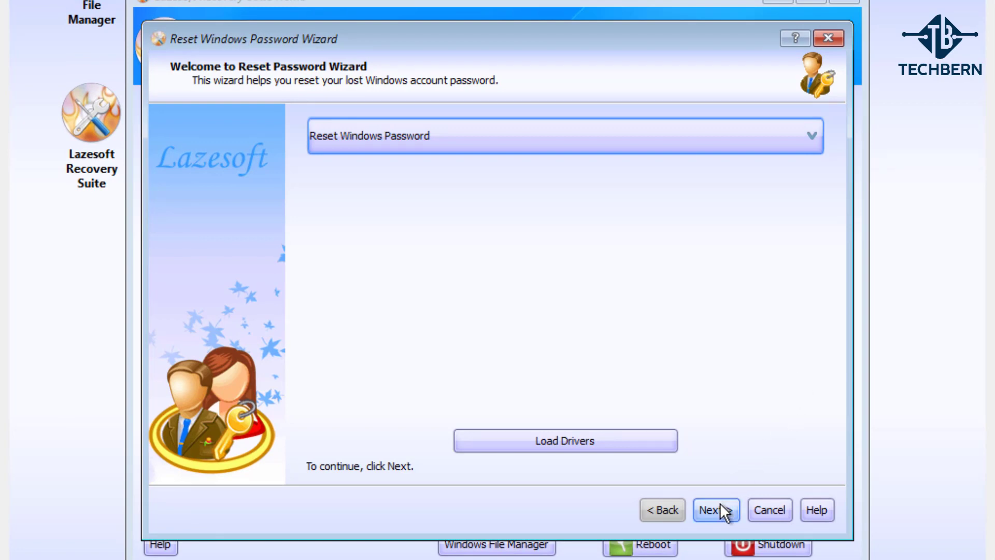
click(716, 509)
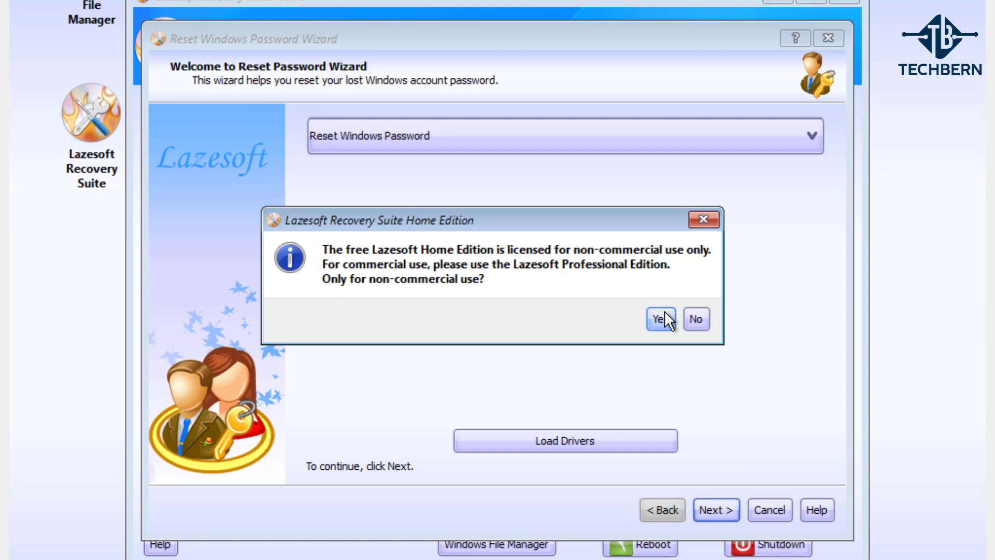
click(660, 318)
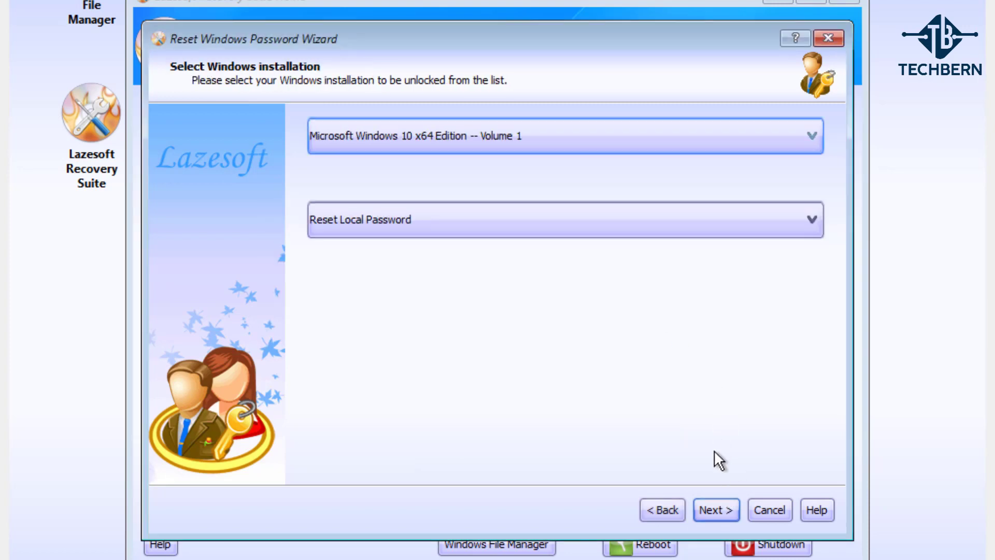
mouse_move(807, 164)
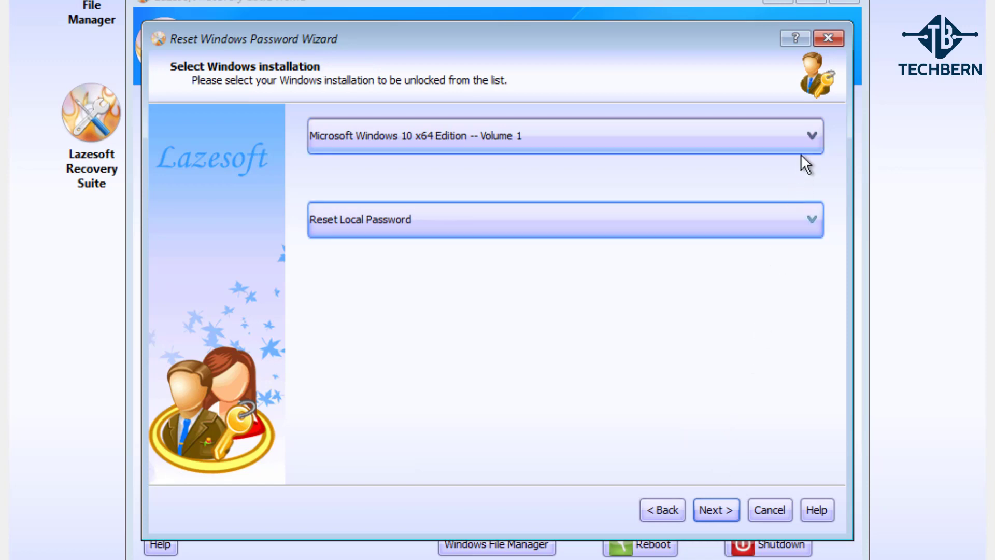
Step: Choose 'Microsoft Windows 10 x64 Edition -- Volume 1' with 'Reset Local Password' and continue
click(814, 136)
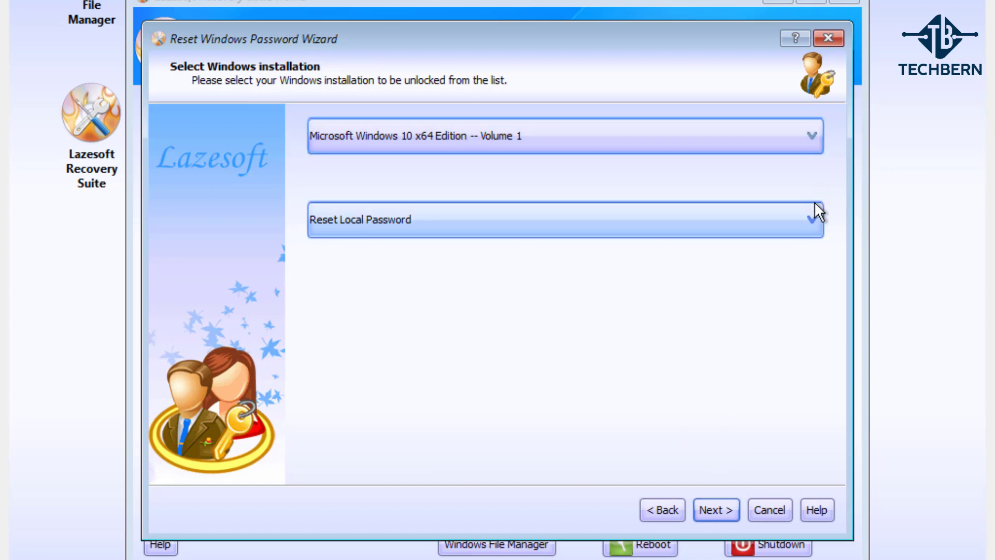
click(812, 220)
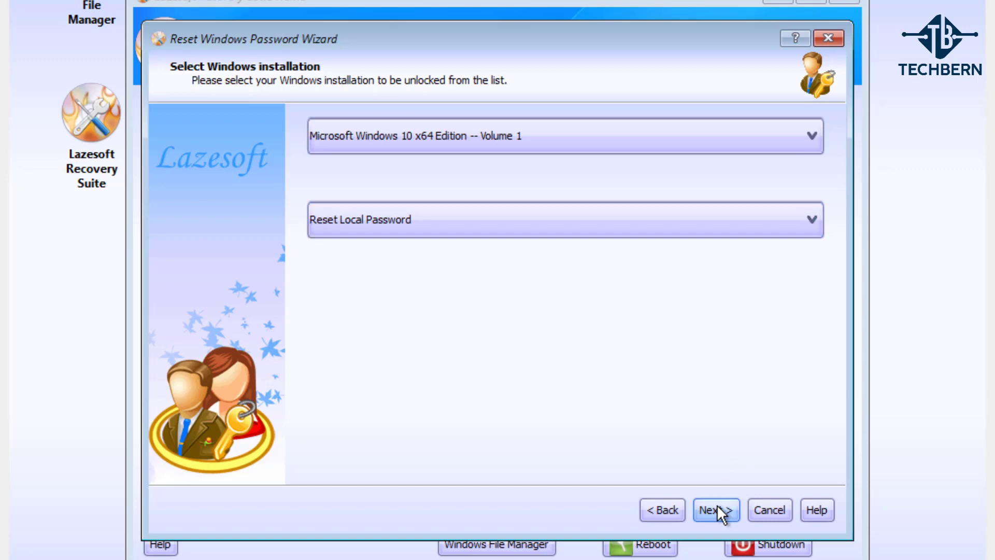
click(716, 509)
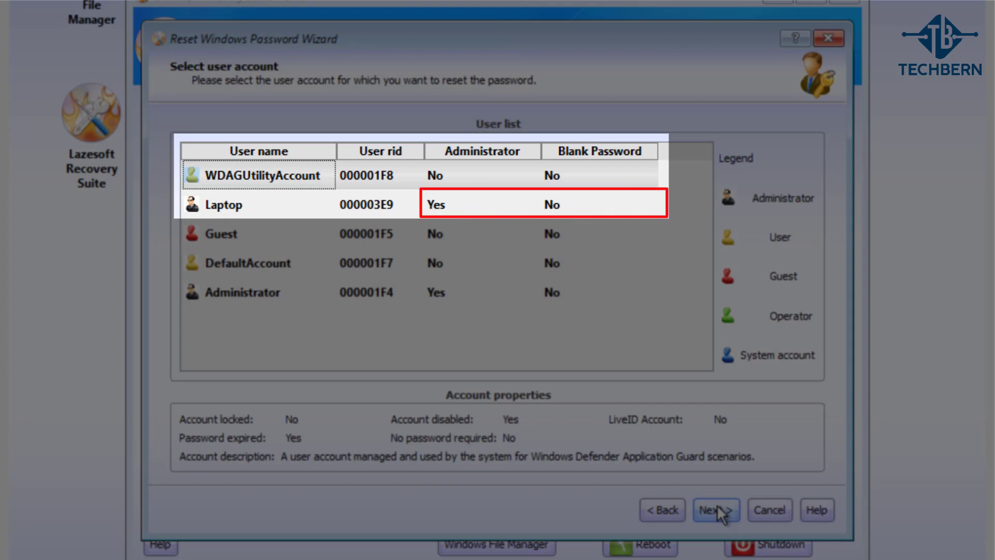
Step: Select the Laptop administrator account and proceed to its reset page
click(257, 176)
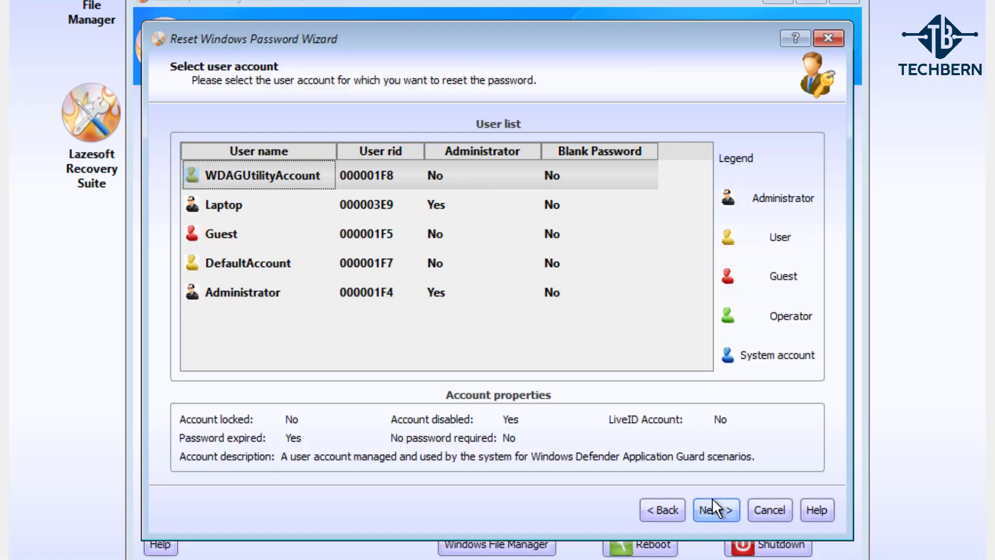
click(223, 205)
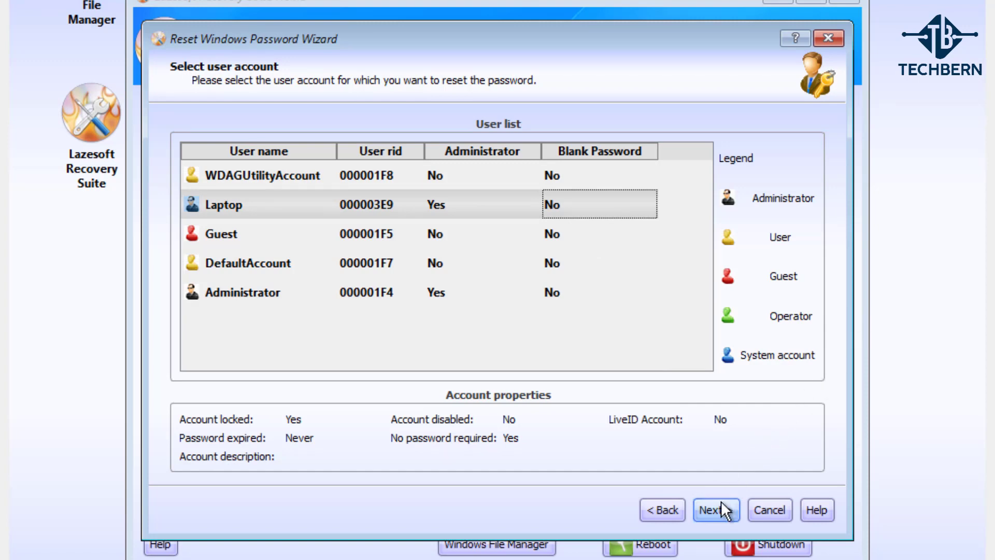
click(715, 509)
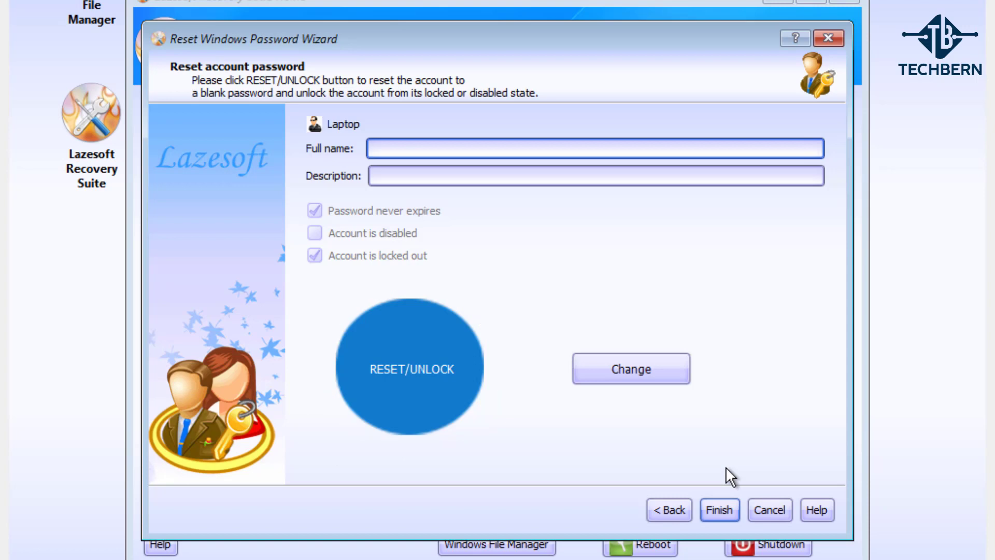
Step: Reset and unlock the Laptop account to a blank password, dismiss the success message, and finish
click(411, 369)
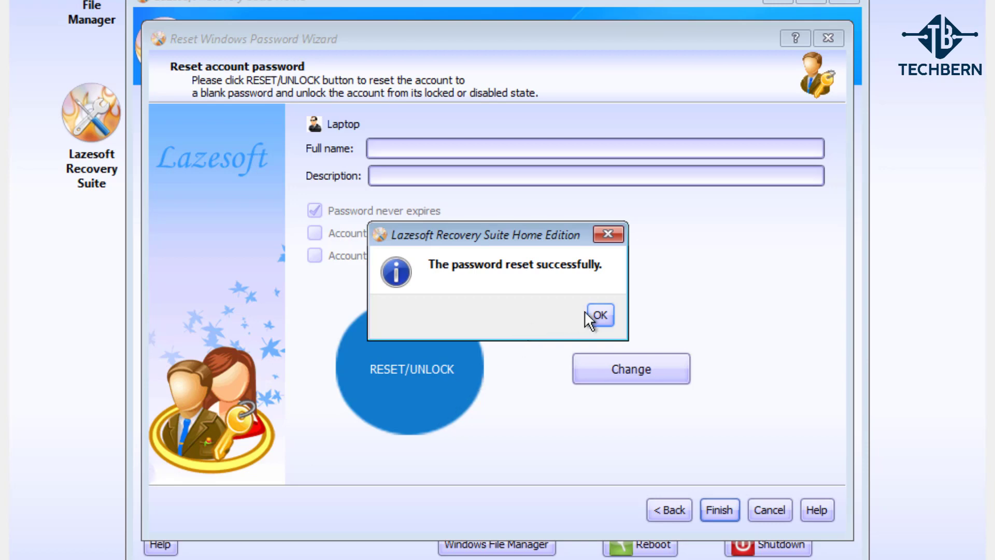
click(599, 315)
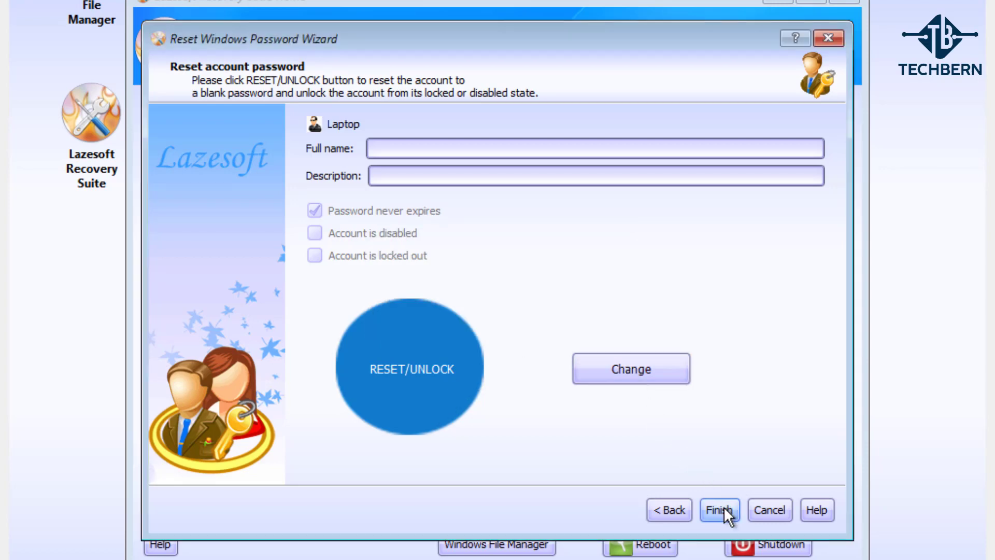
click(719, 510)
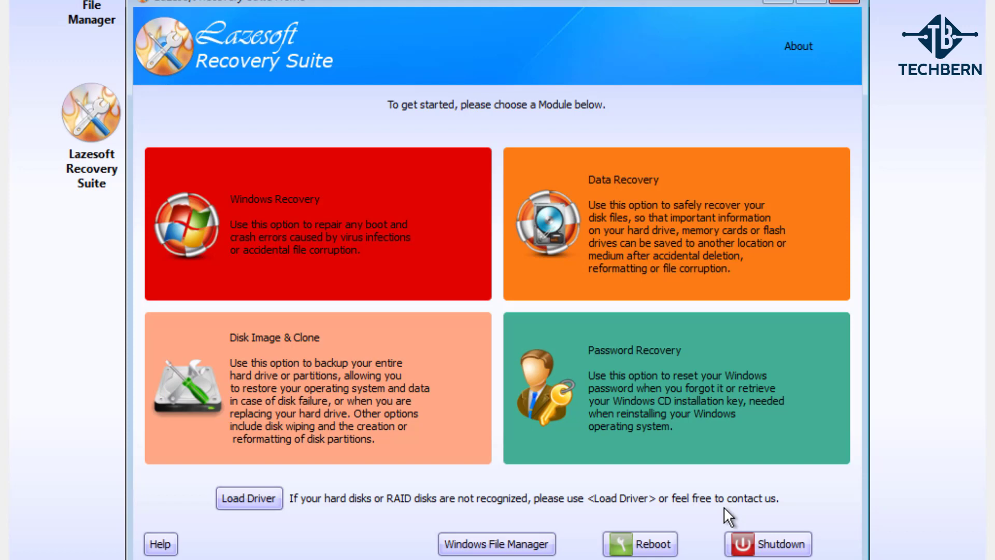
mouse_move(755, 442)
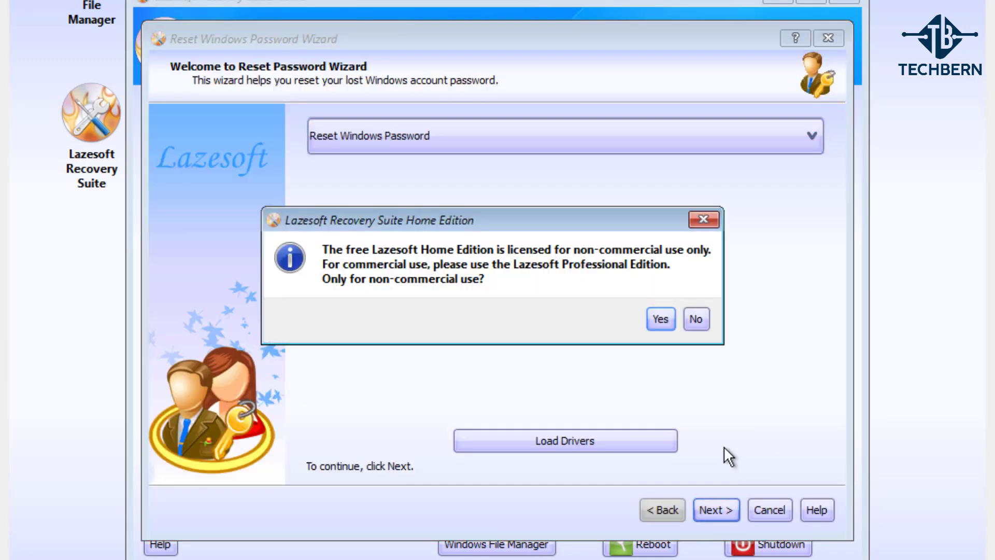
Step: Recheck the user list to confirm Laptop's blank password, then reboot the computer
click(659, 319)
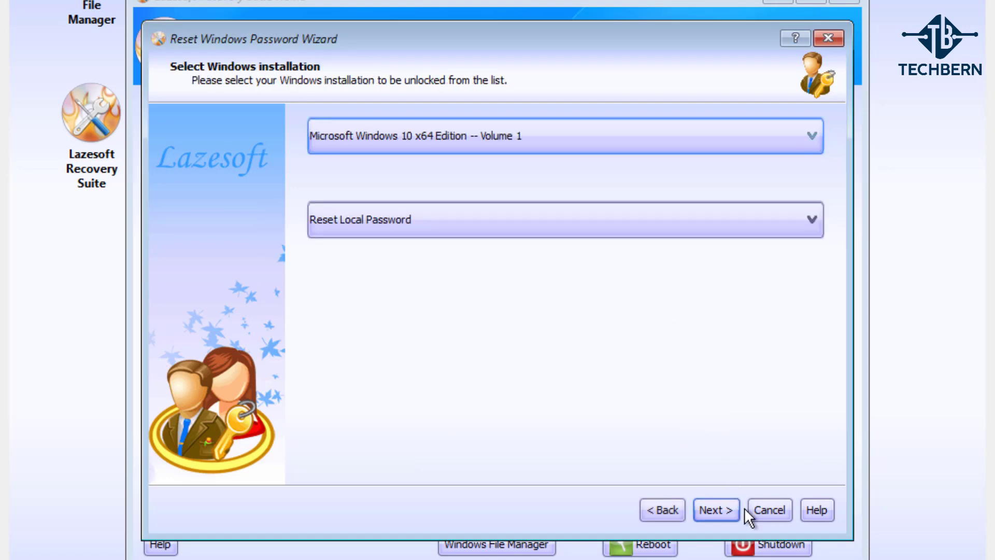
click(716, 510)
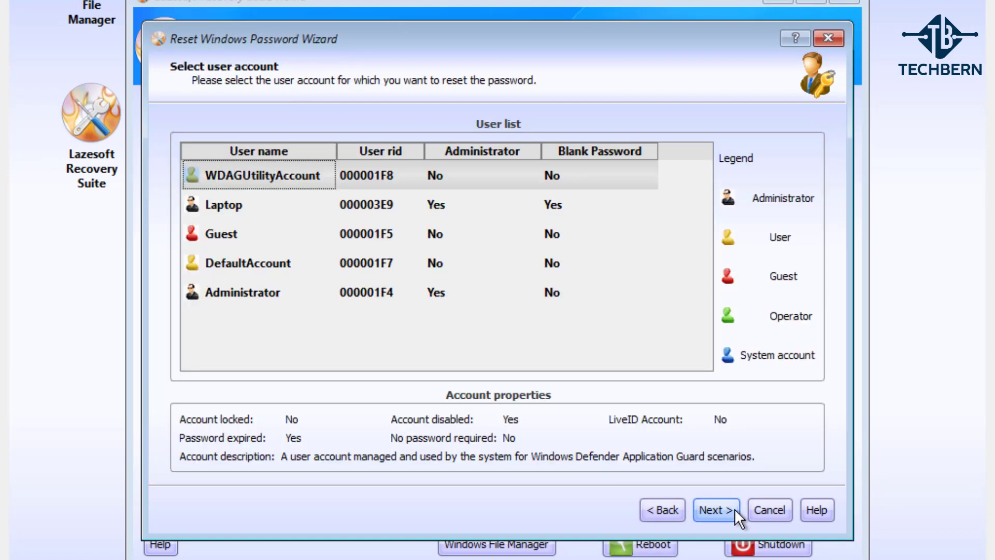
click(223, 204)
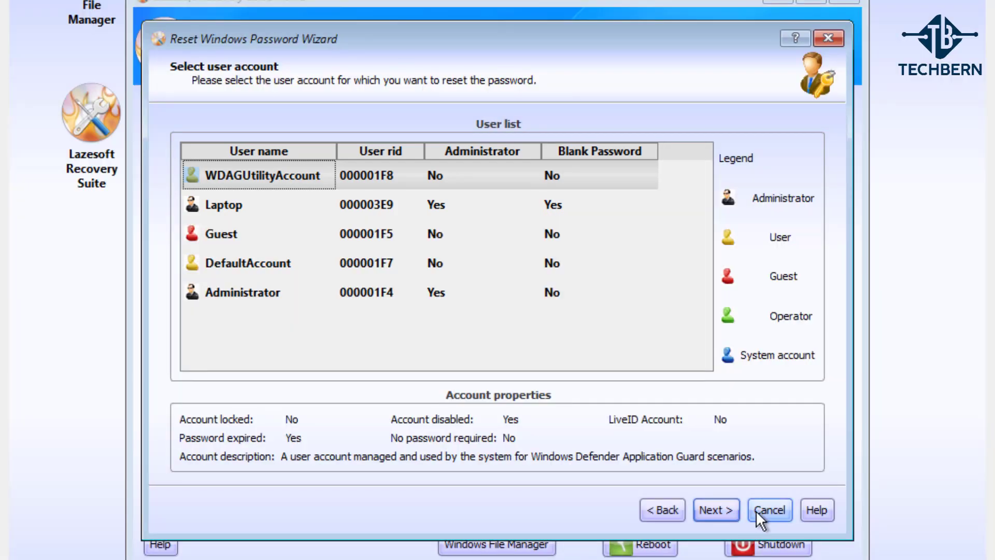
click(769, 509)
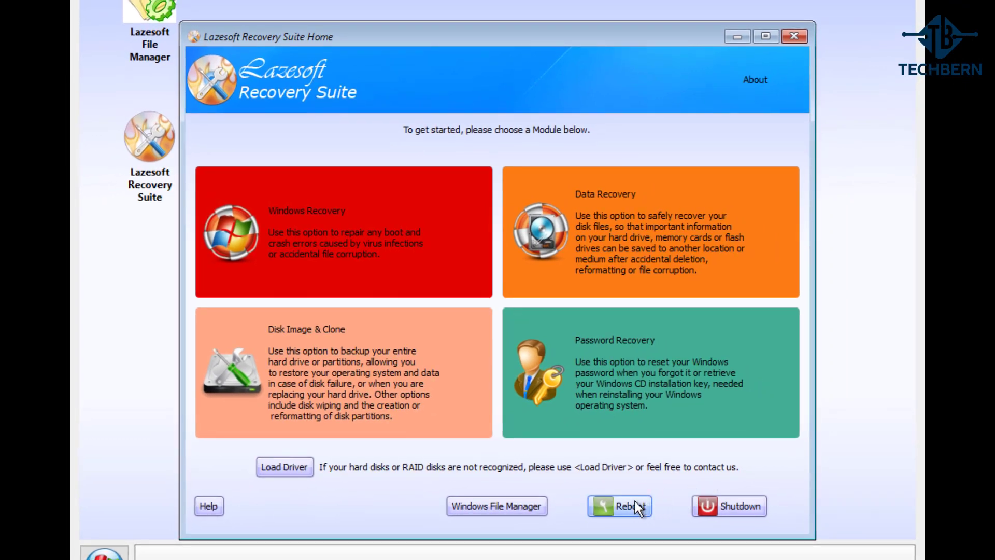
click(619, 506)
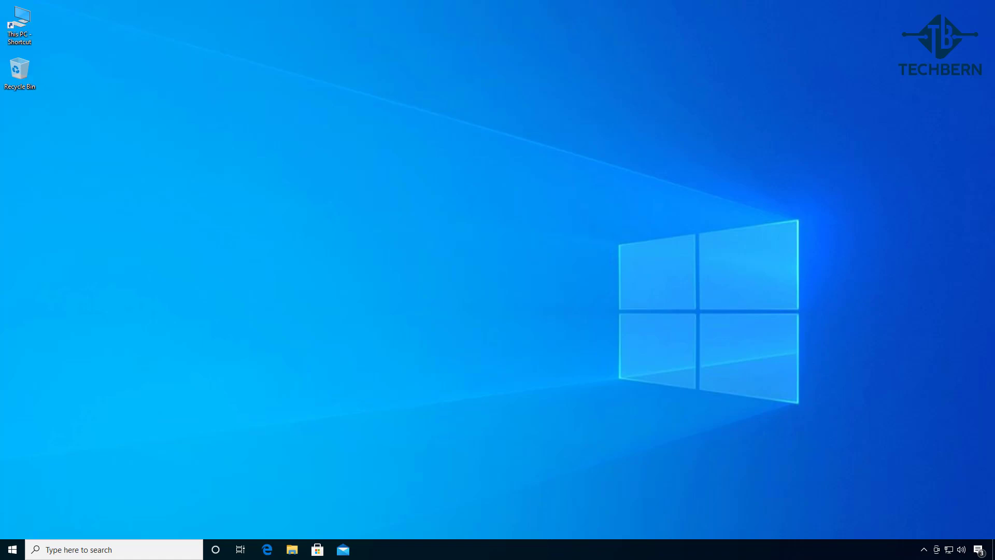
Step: Use Ctrl+Alt+Delete on the Windows 10 desktop to reach the lock, sign-out and password-change options
key(ctrl+alt+delete)
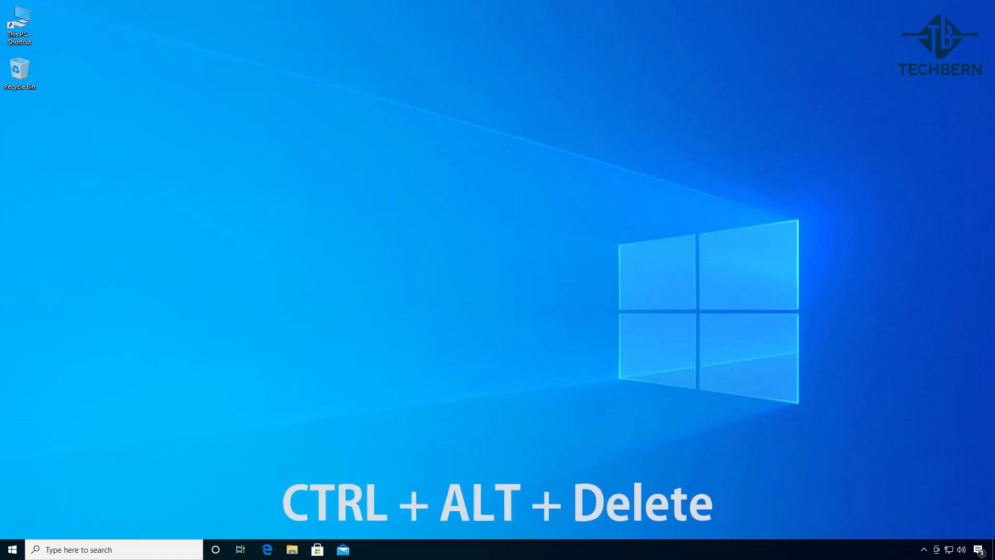
key(ctrl+alt+delete)
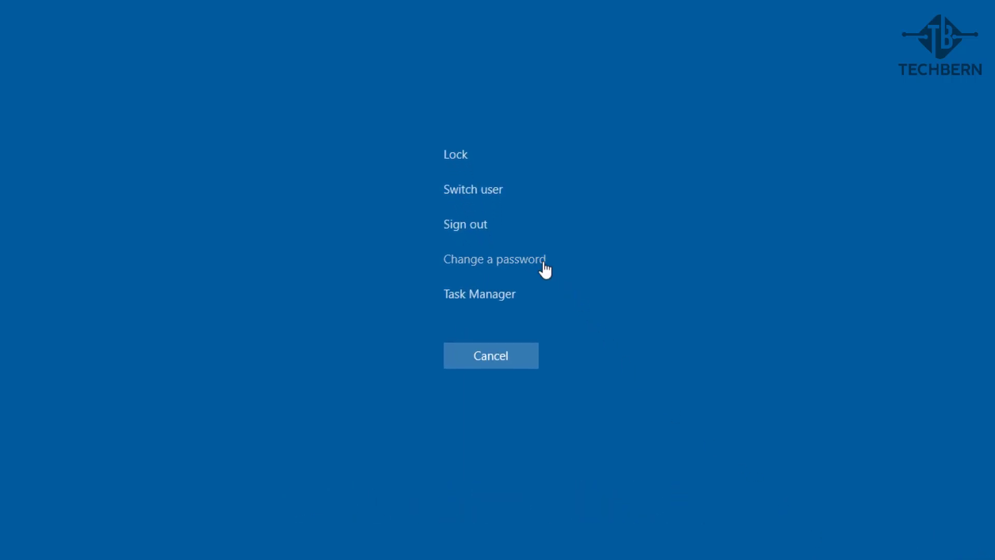
Step: Change the Laptop password from blank to a new one and acknowledge the confirmation
click(494, 259)
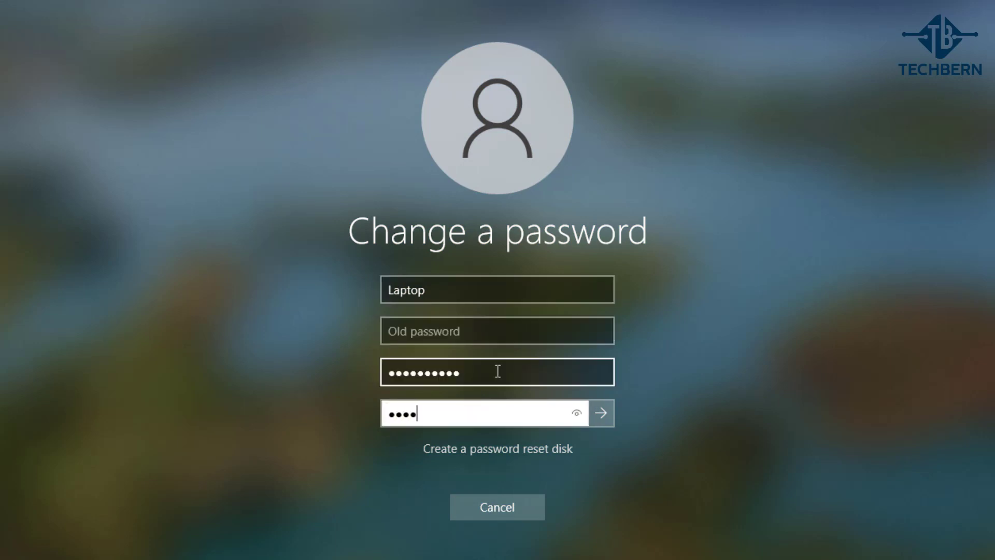
click(600, 413)
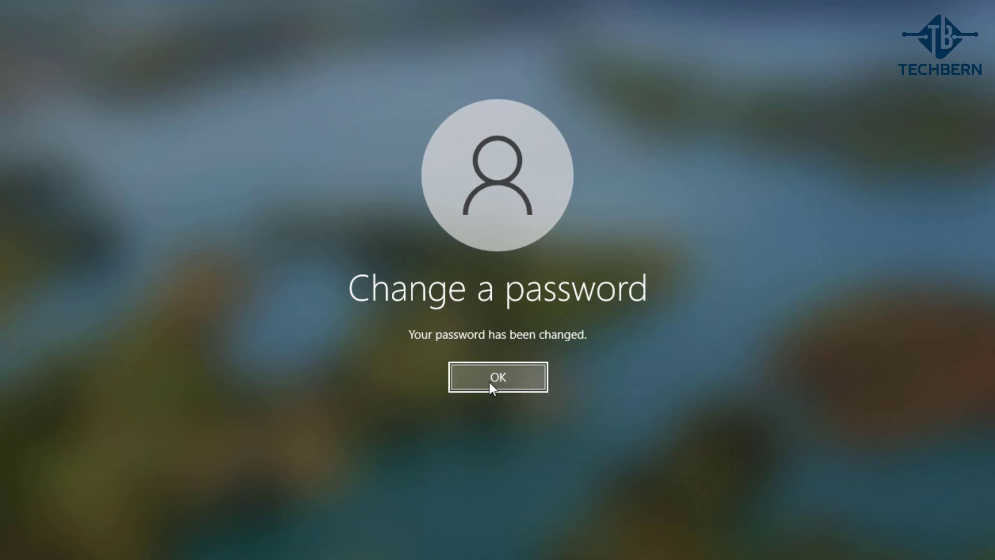
click(497, 377)
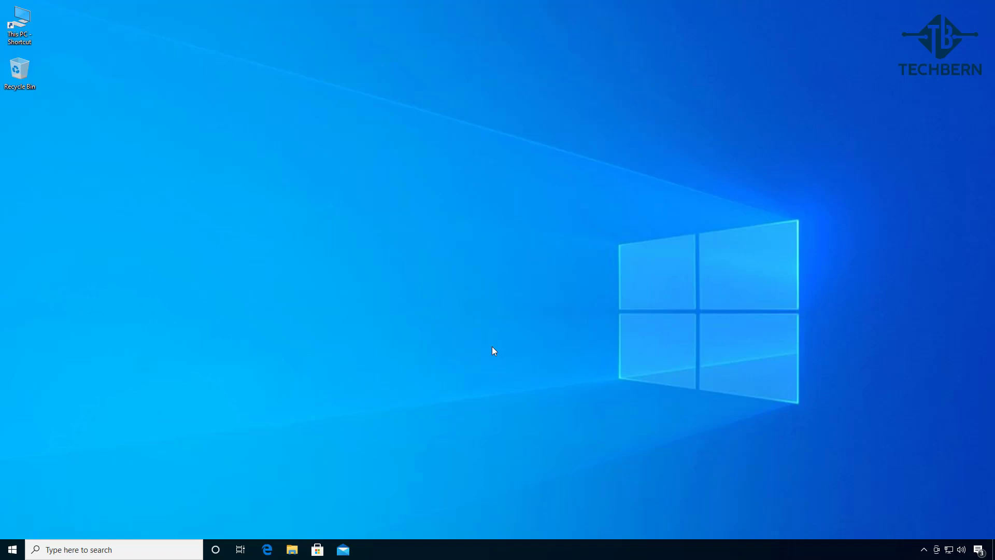